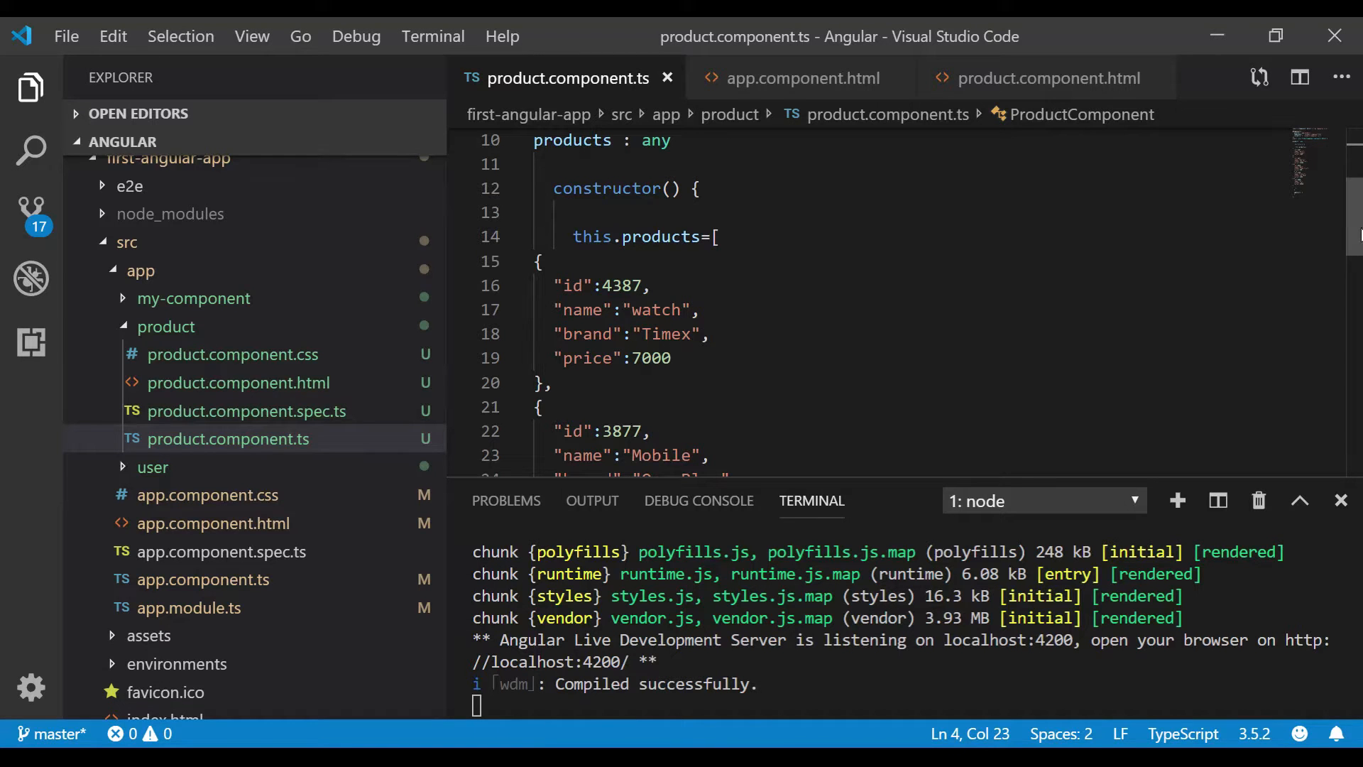
Review the product component code, its template and the root app template referencing app-product.
scroll("down", 3)
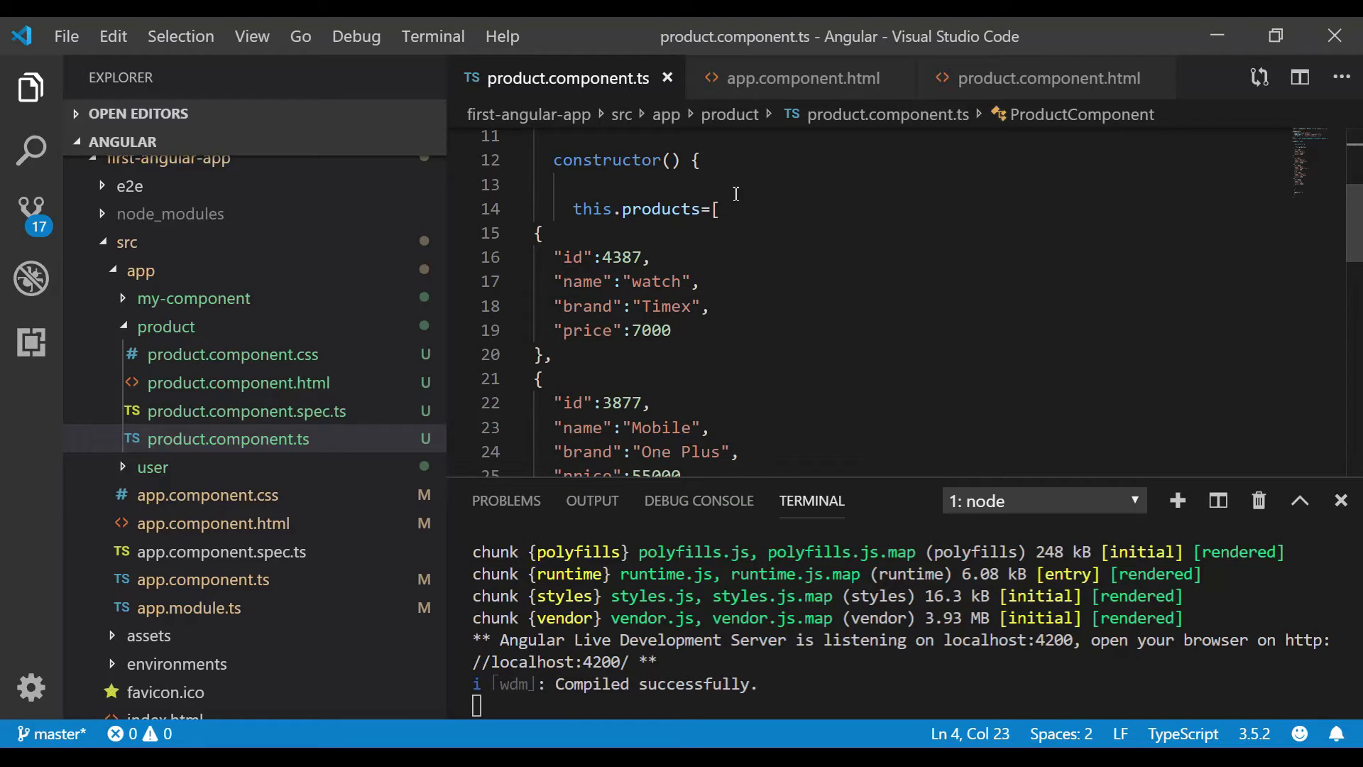
double_click(661, 209)
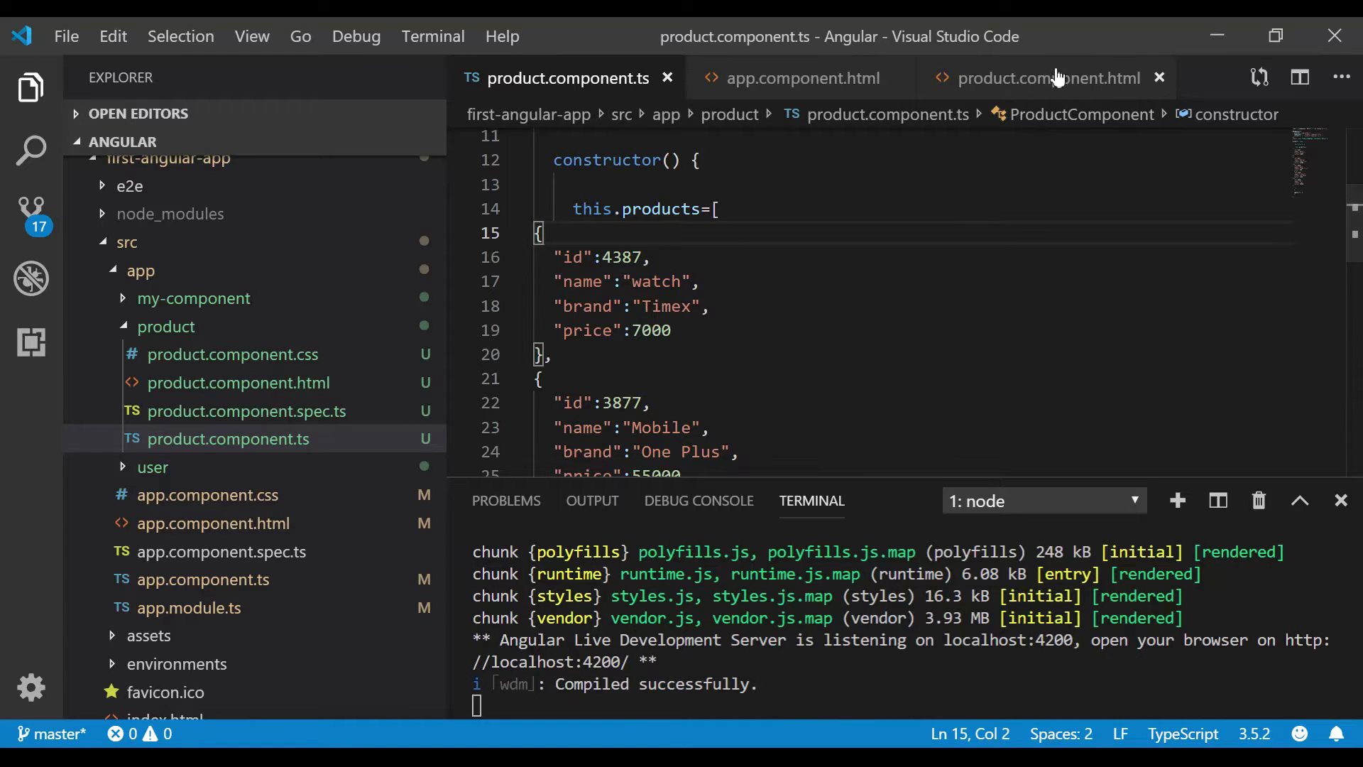
left_click(1043, 78)
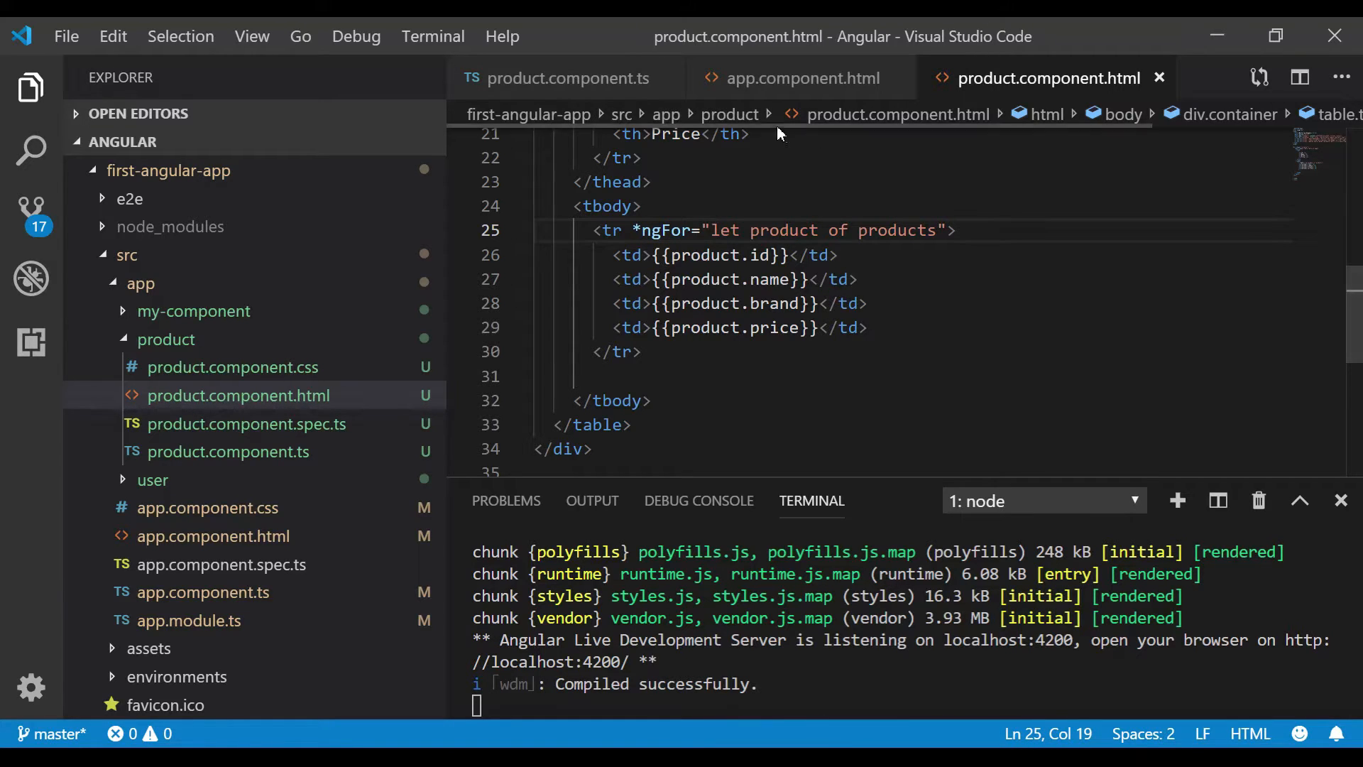
left_click(571, 78)
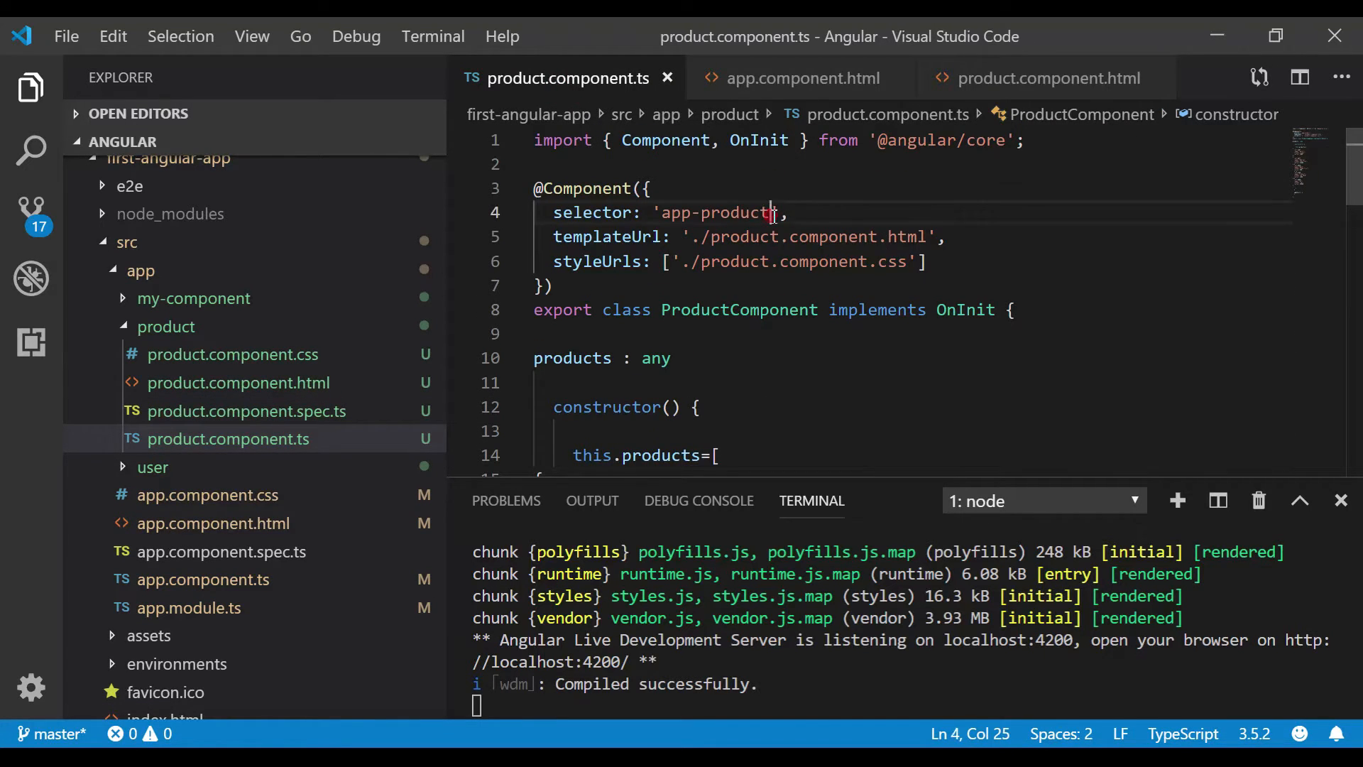
left_click_drag(535, 164, 772, 213)
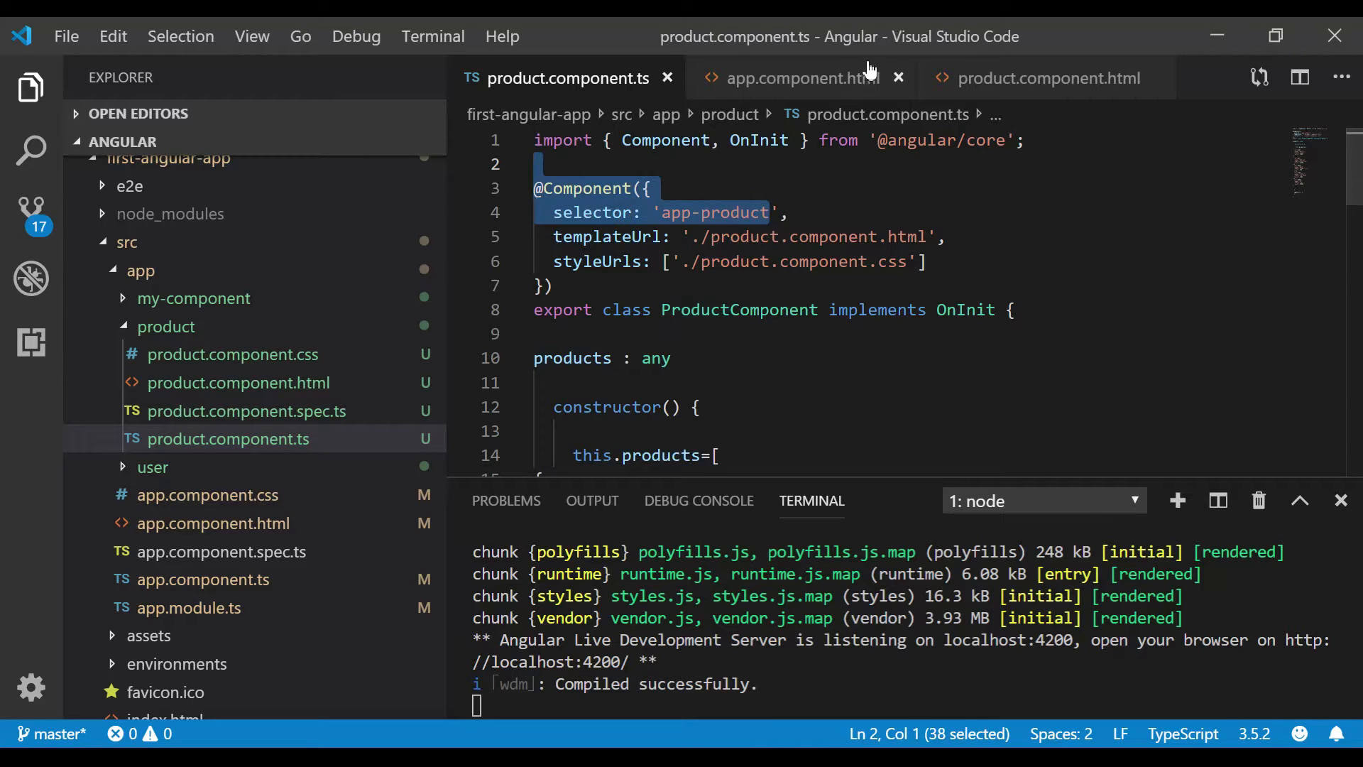
left_click(800, 78)
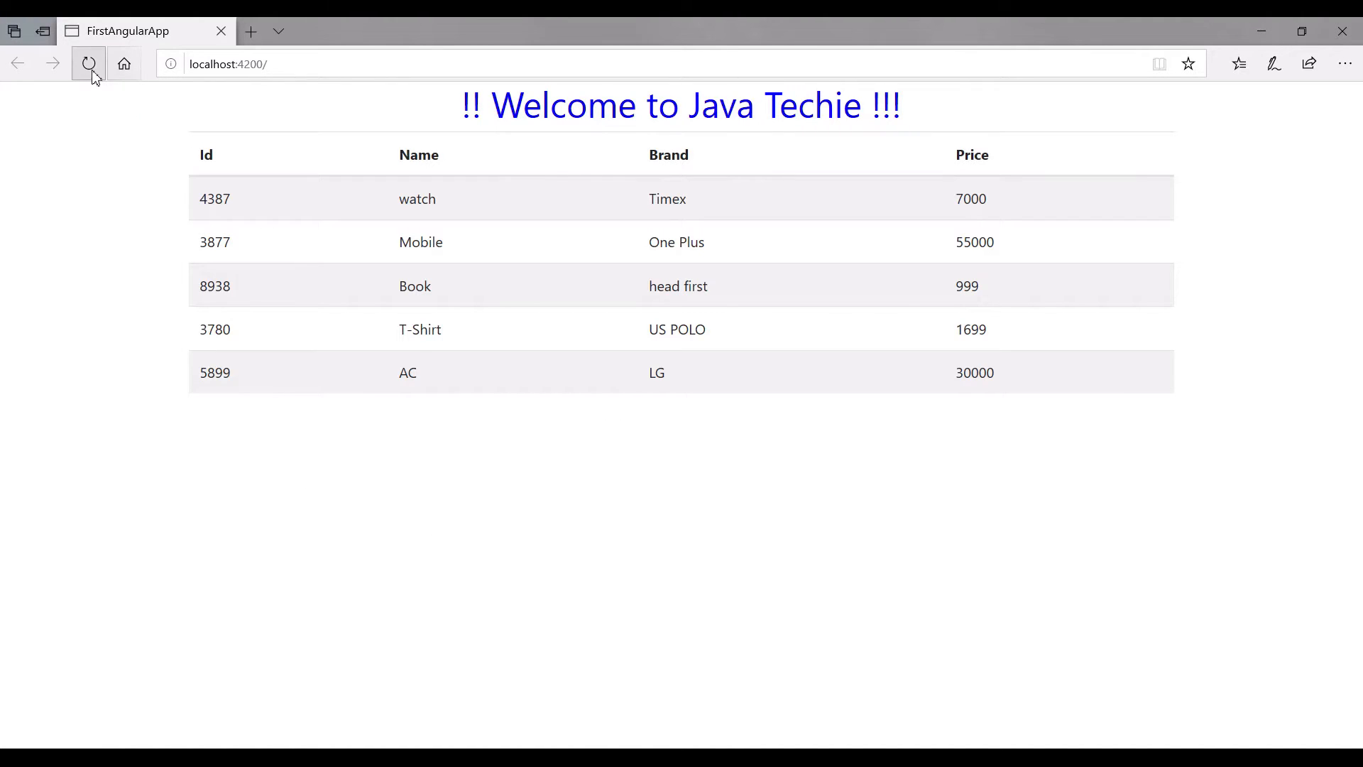
Reload localhost:4200 in Edge so the five-row product table appears.
left_click(89, 63)
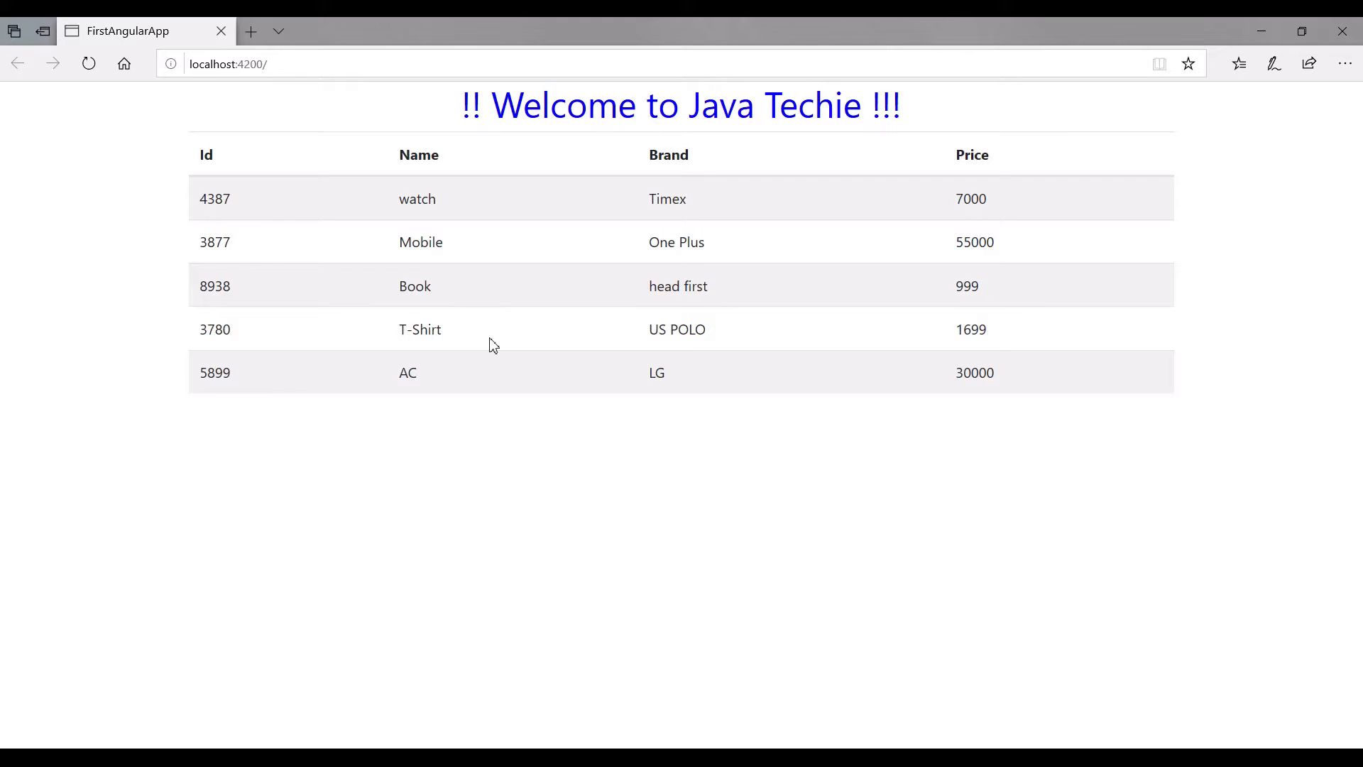
mouse_move(303, 603)
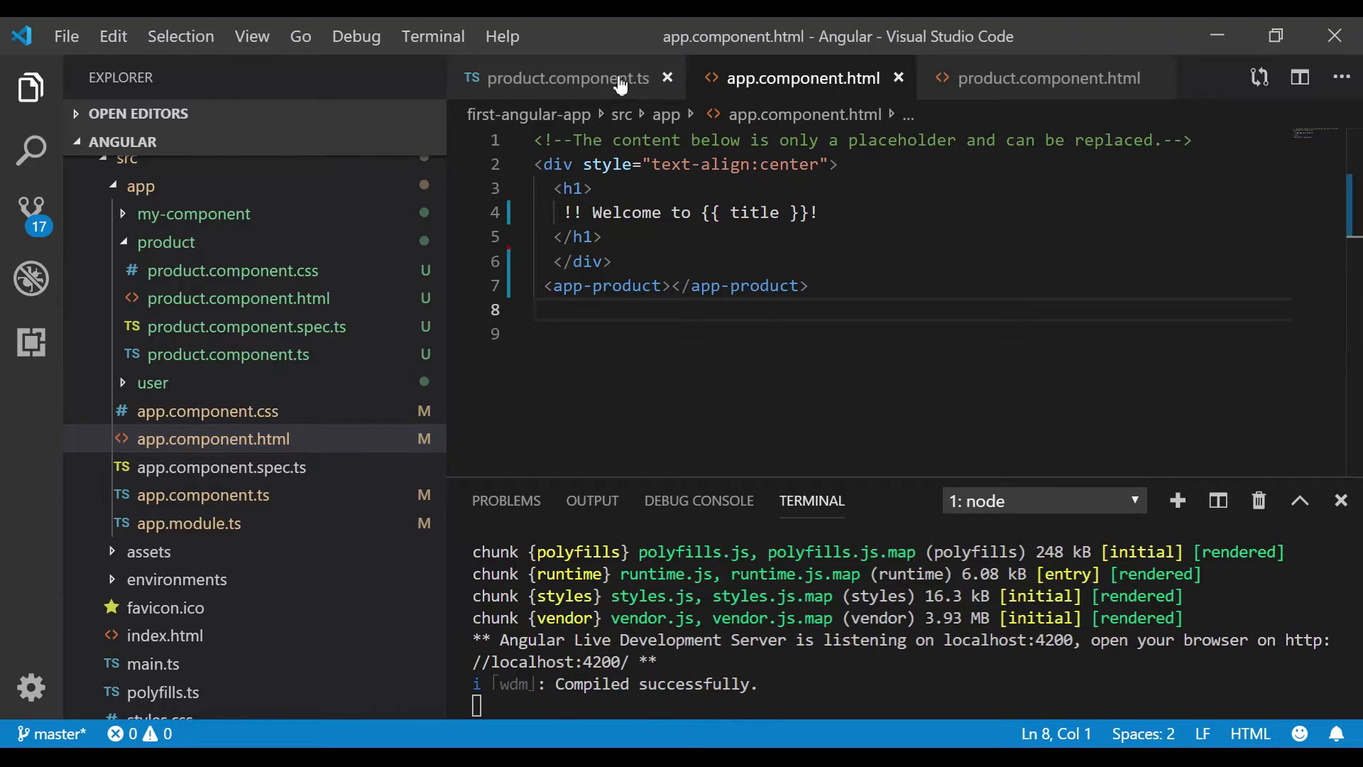
Return to product.component.ts and locate the this.products array to empty it.
left_click(561, 77)
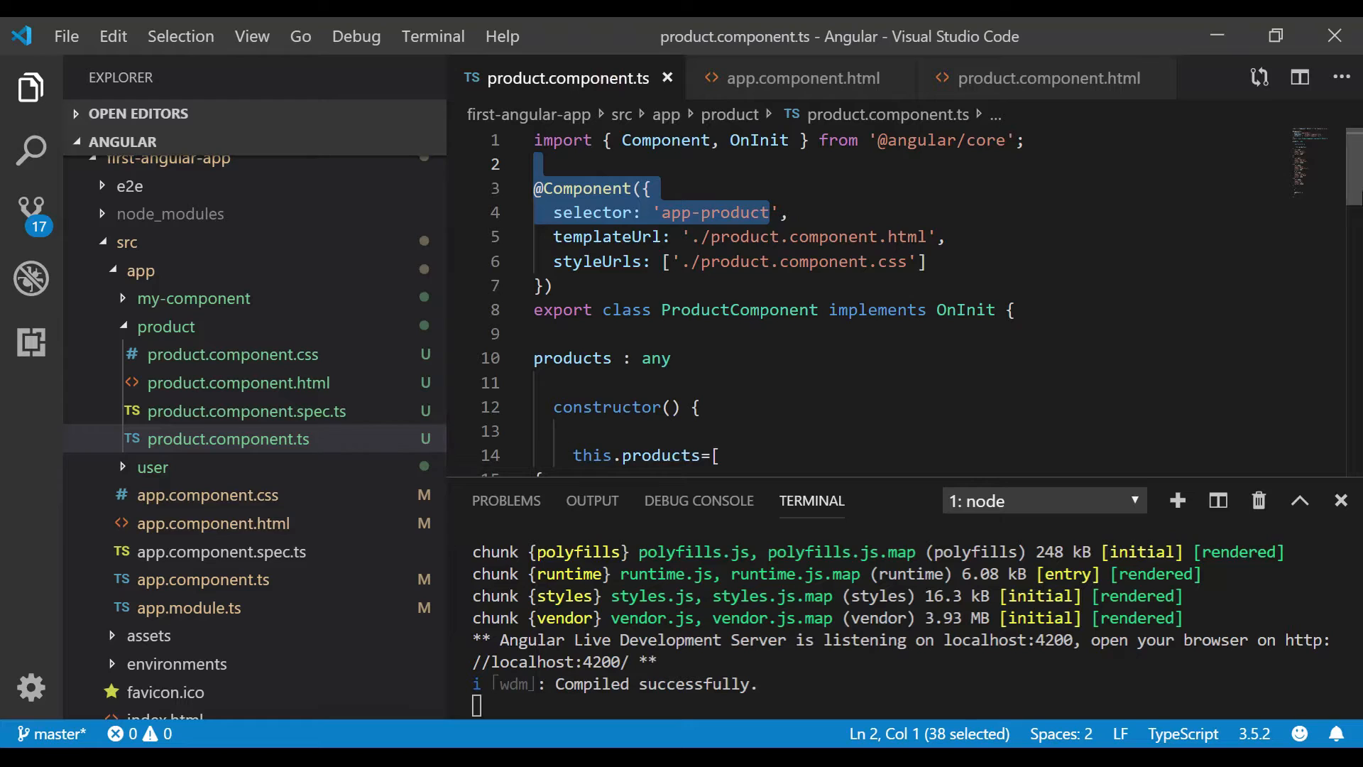
scroll("down", 3)
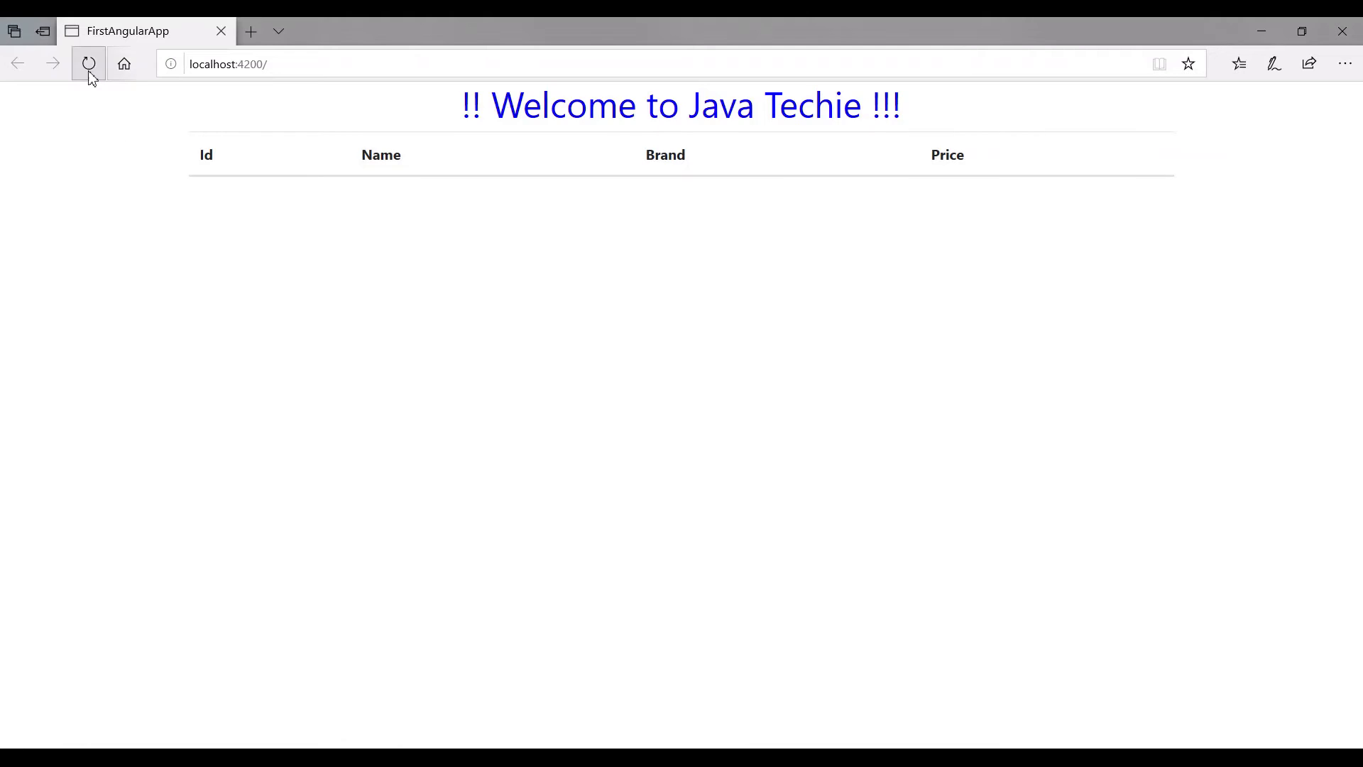
Reload the app in Edge, now showing only the Id, Name, Brand, Price header.
left_click(88, 62)
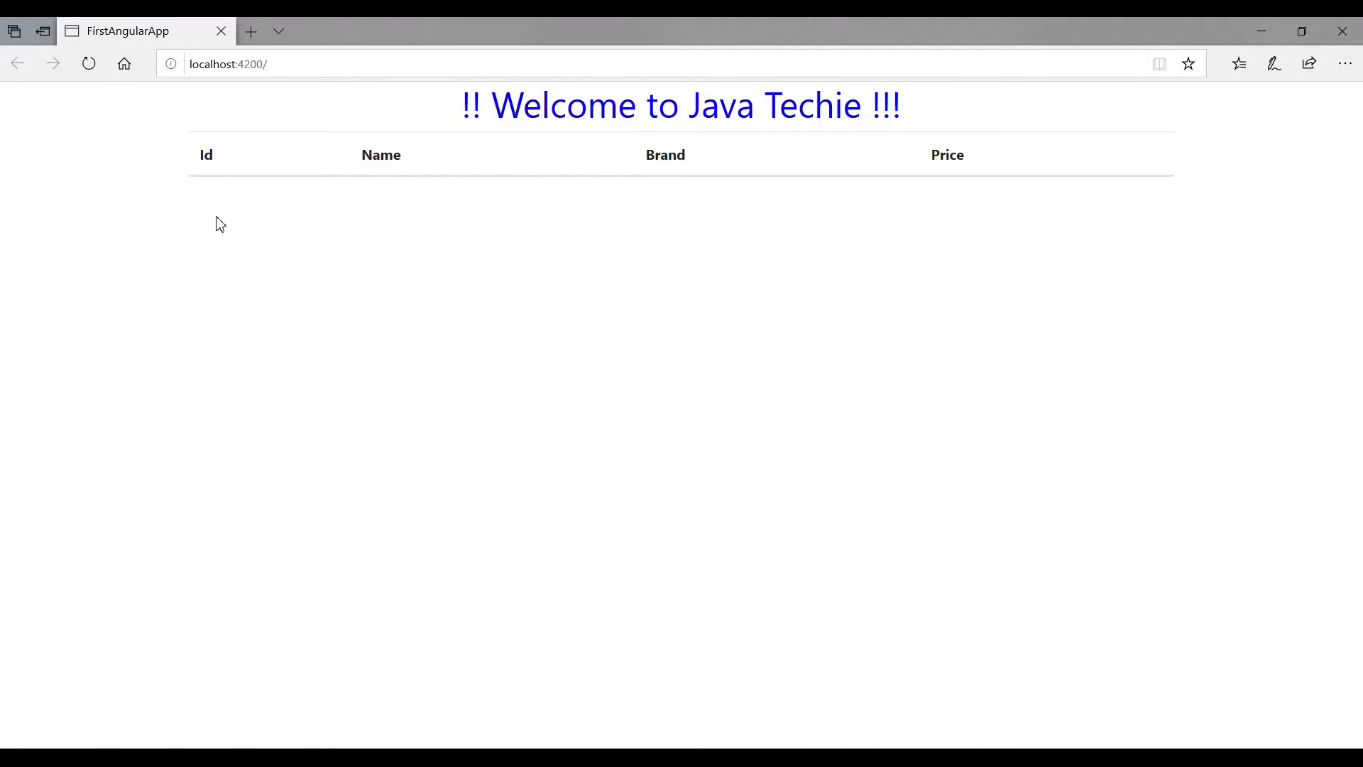
mouse_move(628, 220)
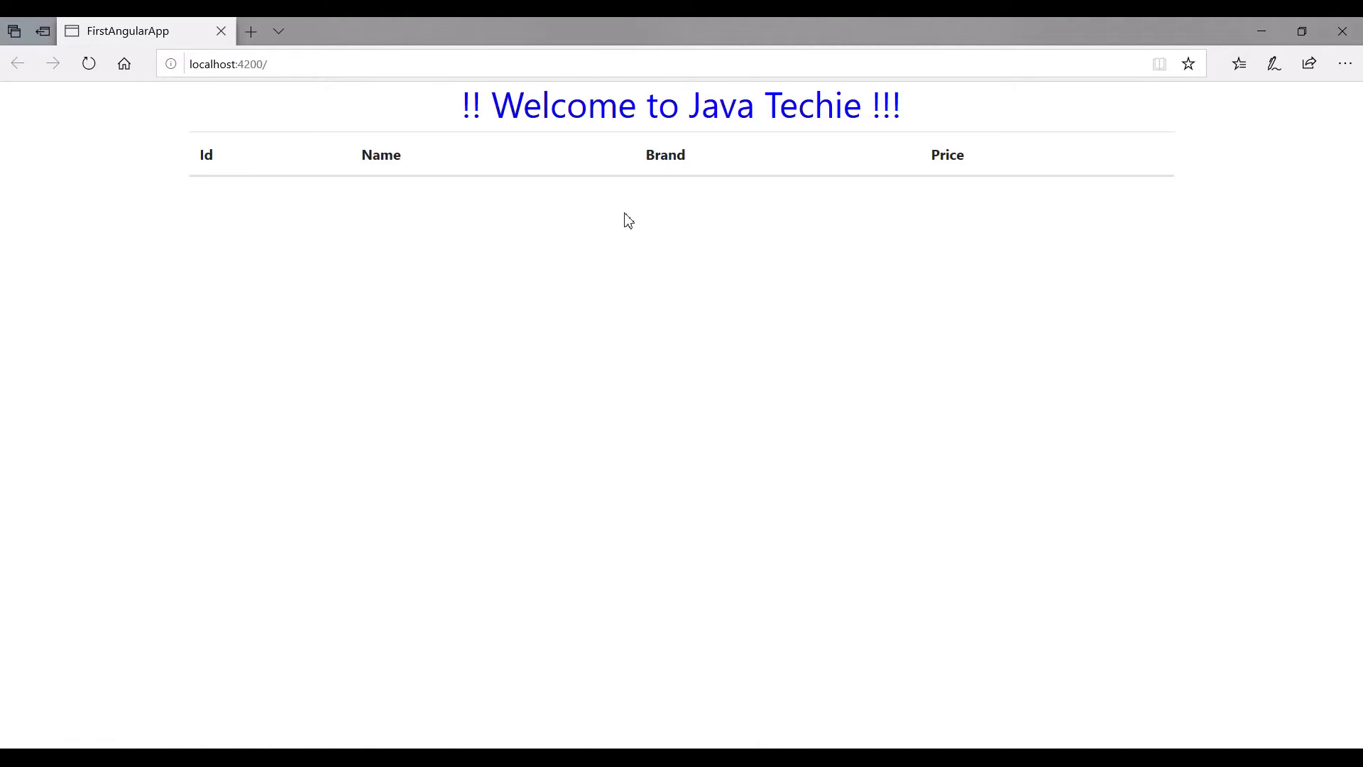
mouse_move(305, 132)
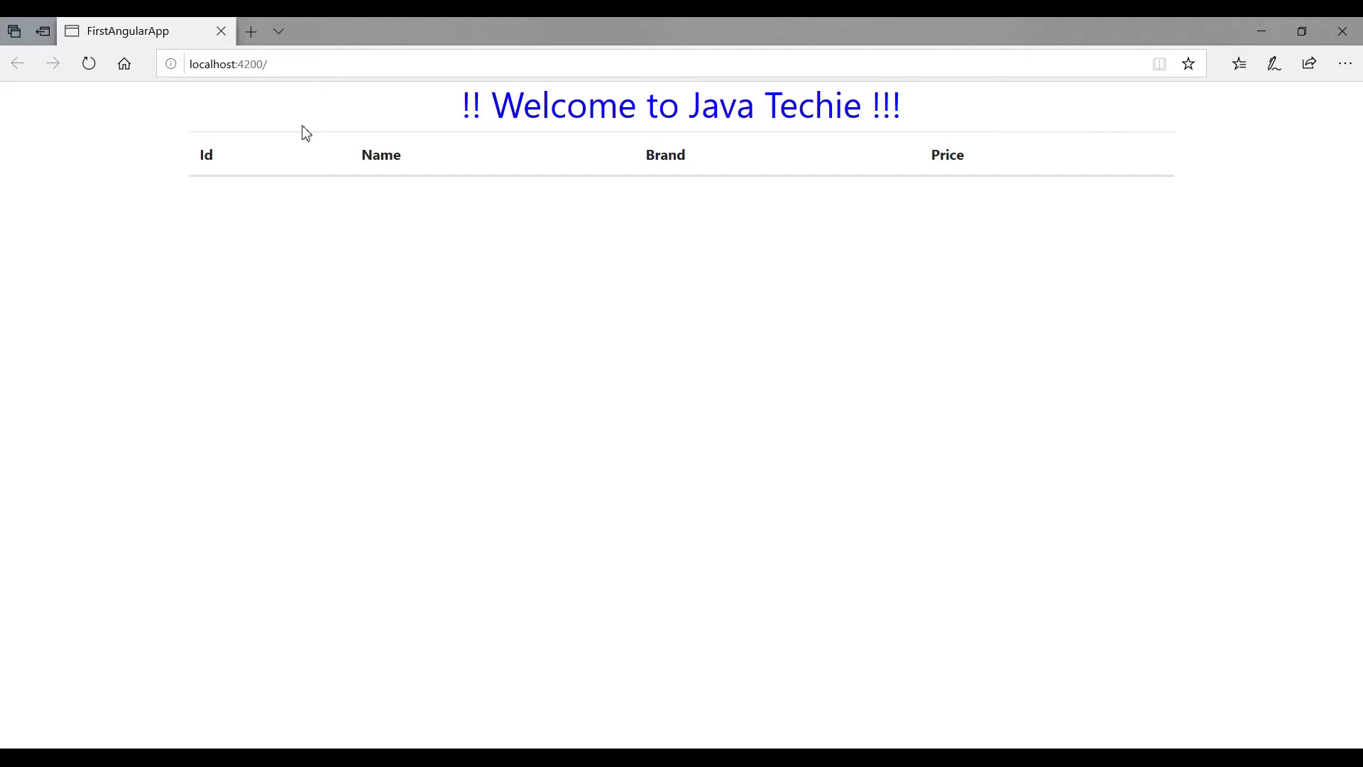
mouse_move(596, 172)
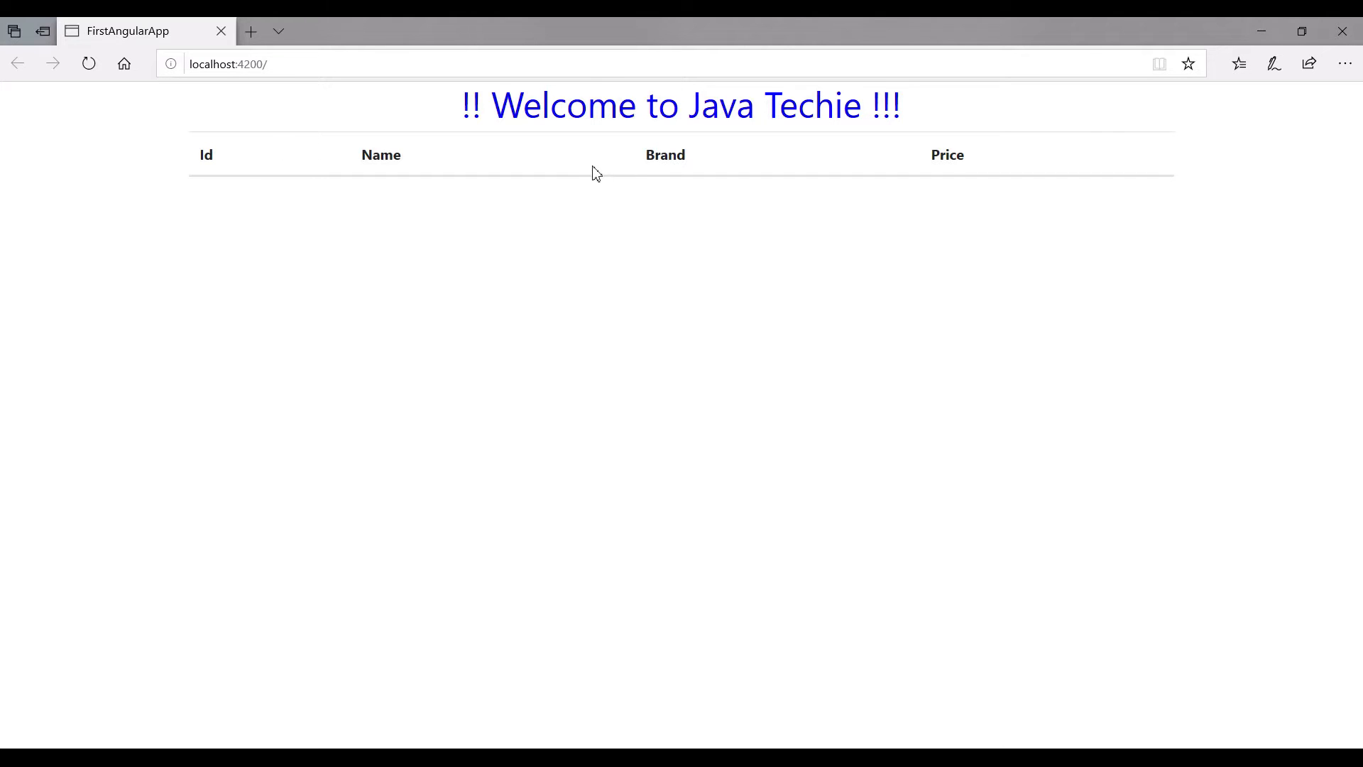
mouse_move(554, 220)
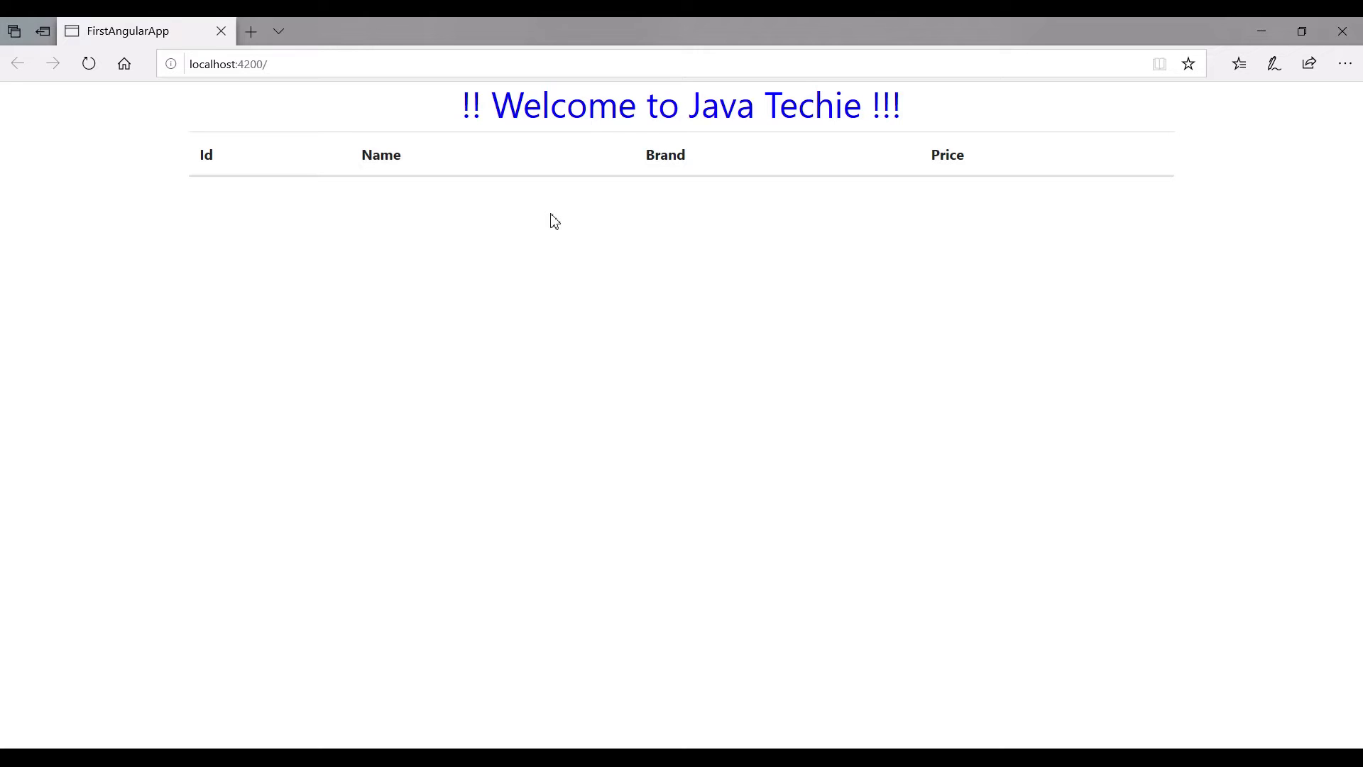
mouse_move(502, 408)
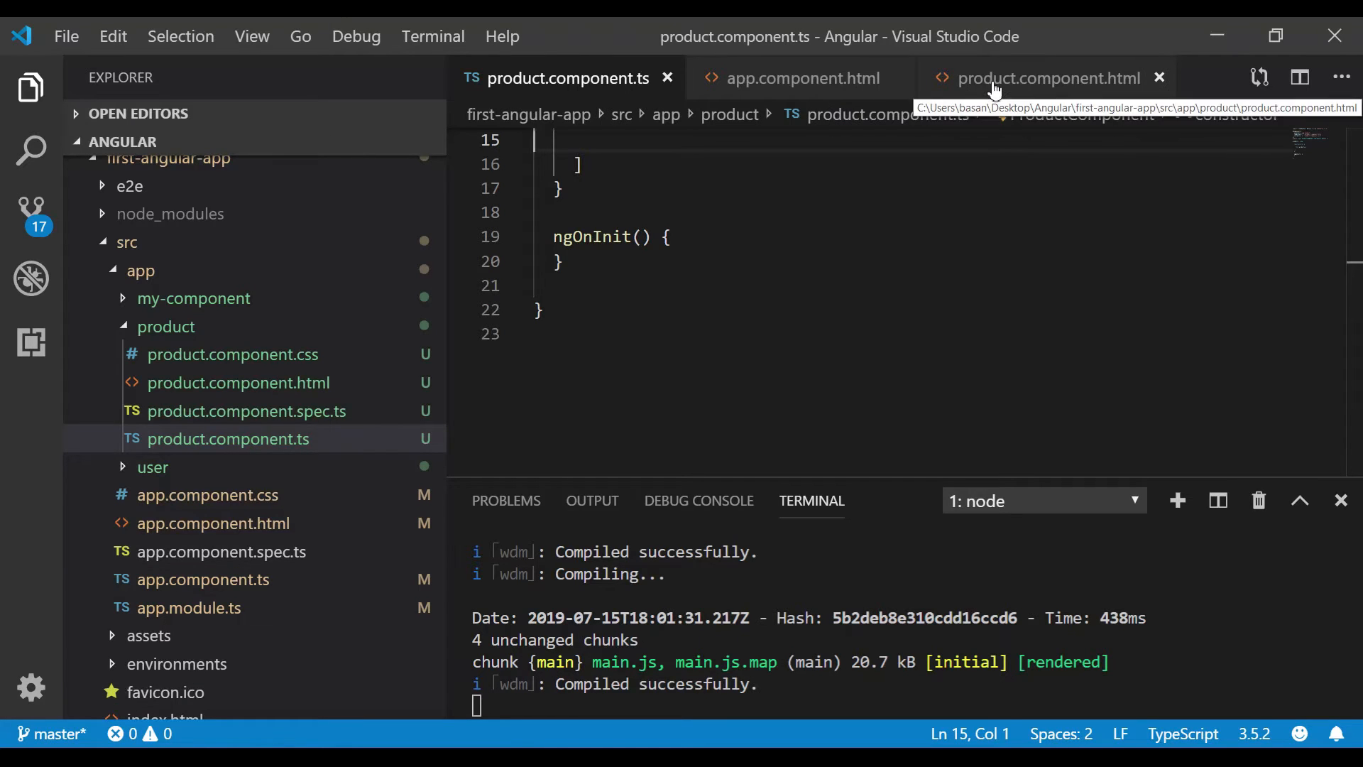
Start an *ngIf=" attribute on the thead row in product.component.html.
left_click(1049, 77)
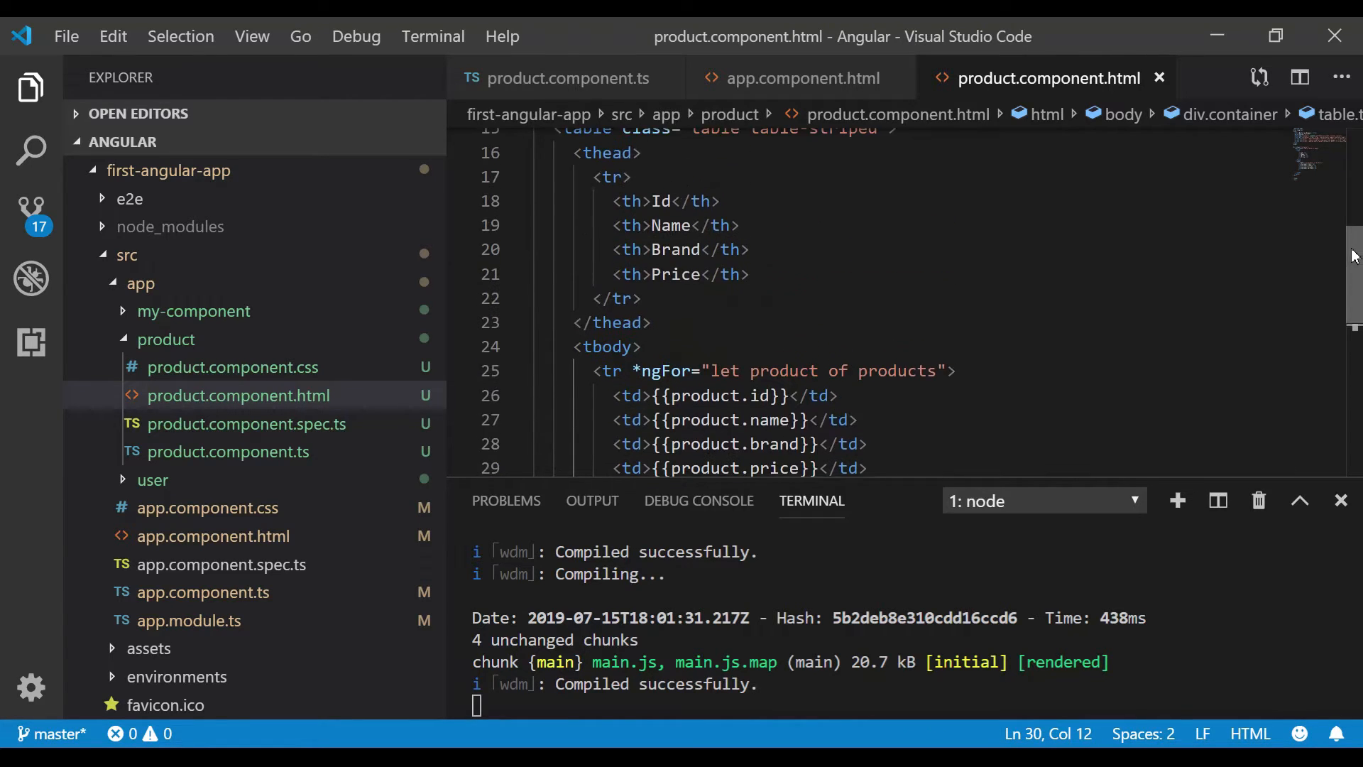
scroll("down", 3)
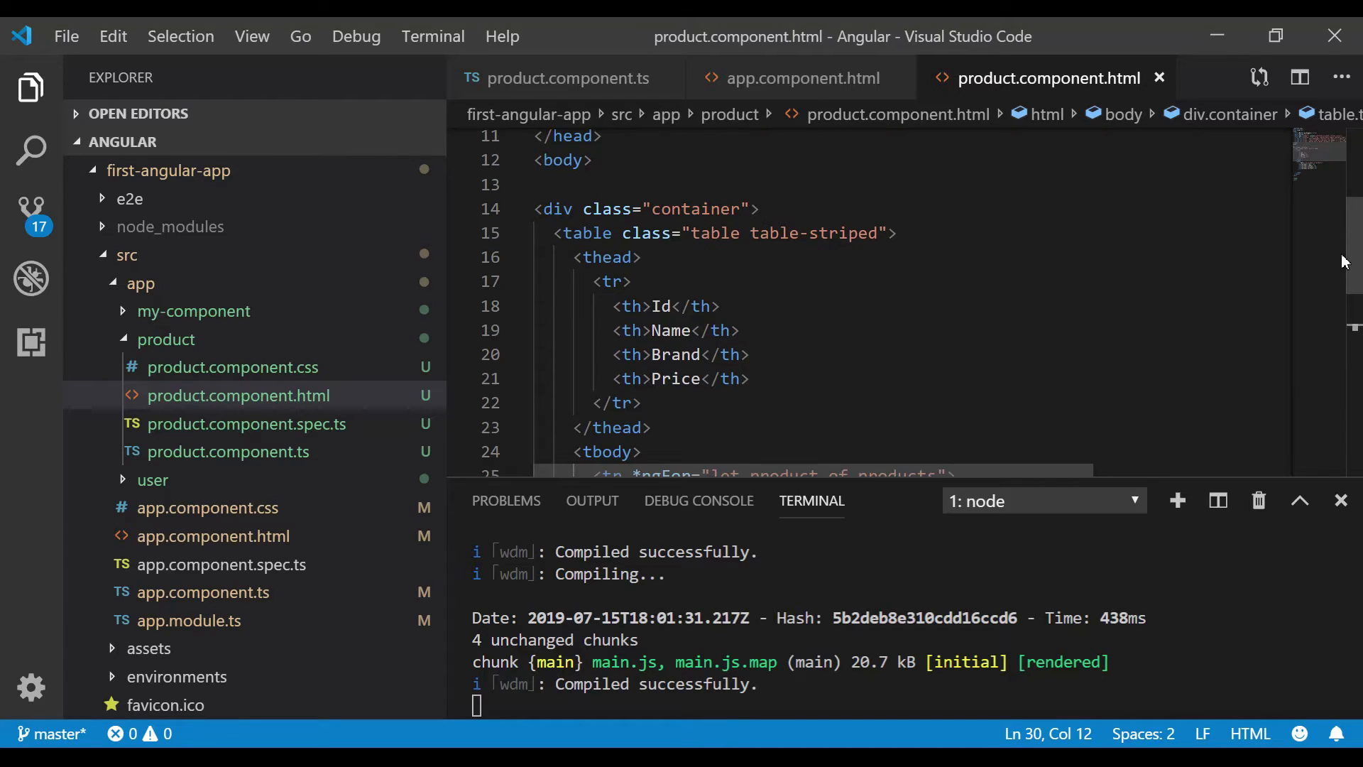
mouse_move(612, 281)
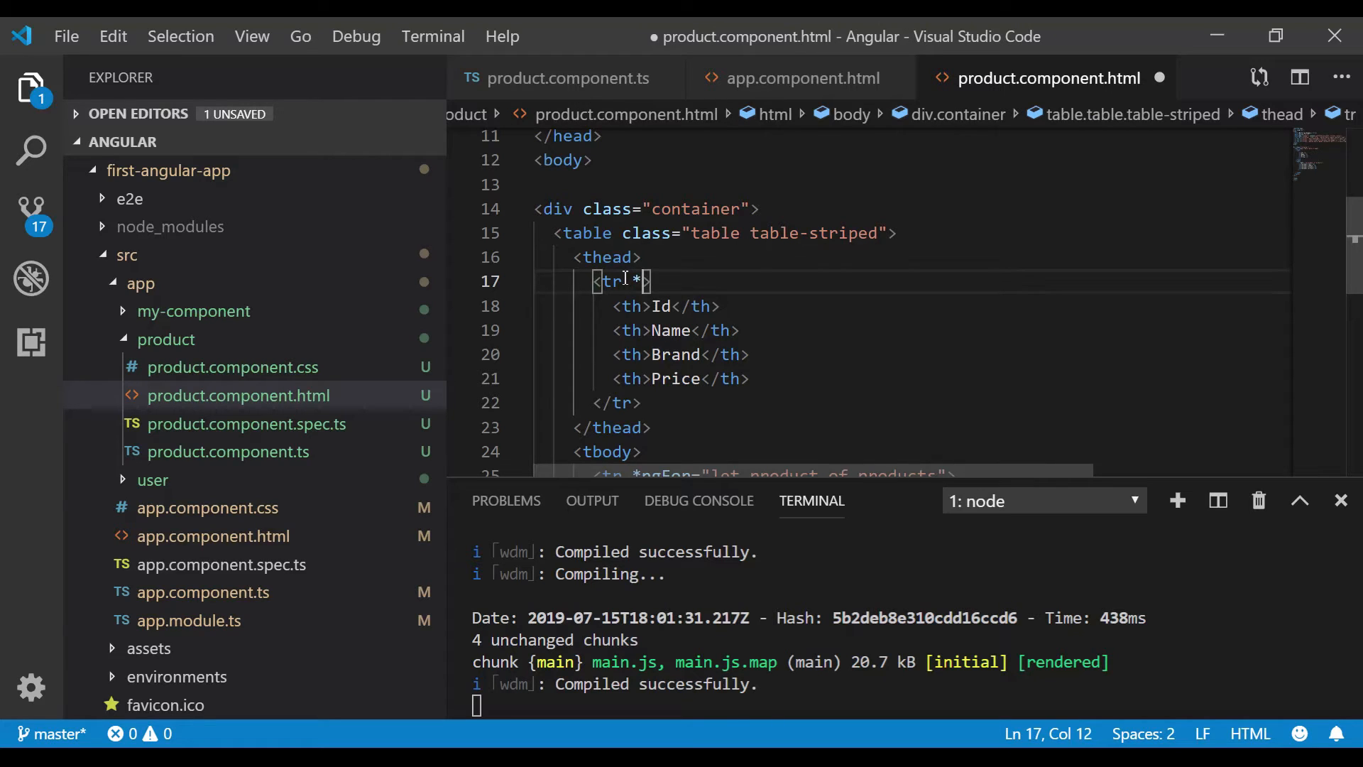
type("ngIf")
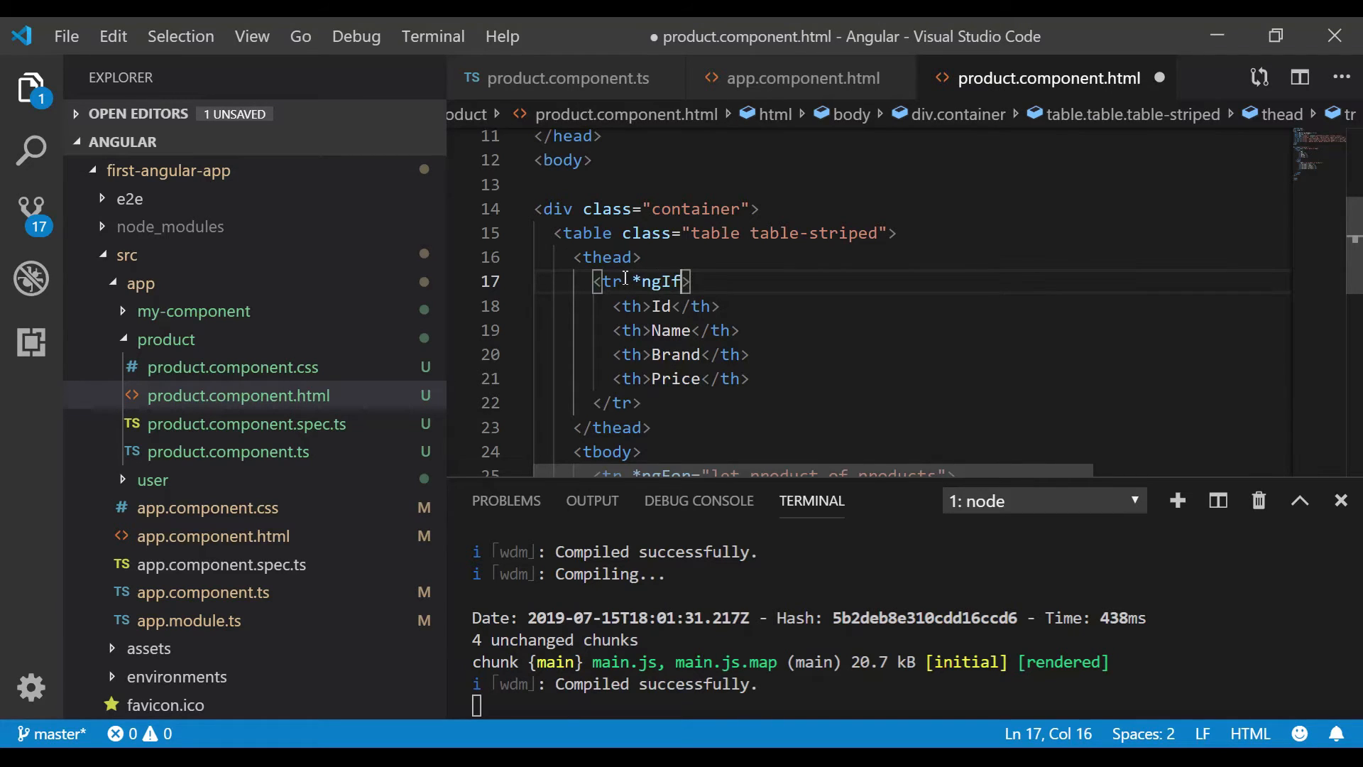
type("=\"")
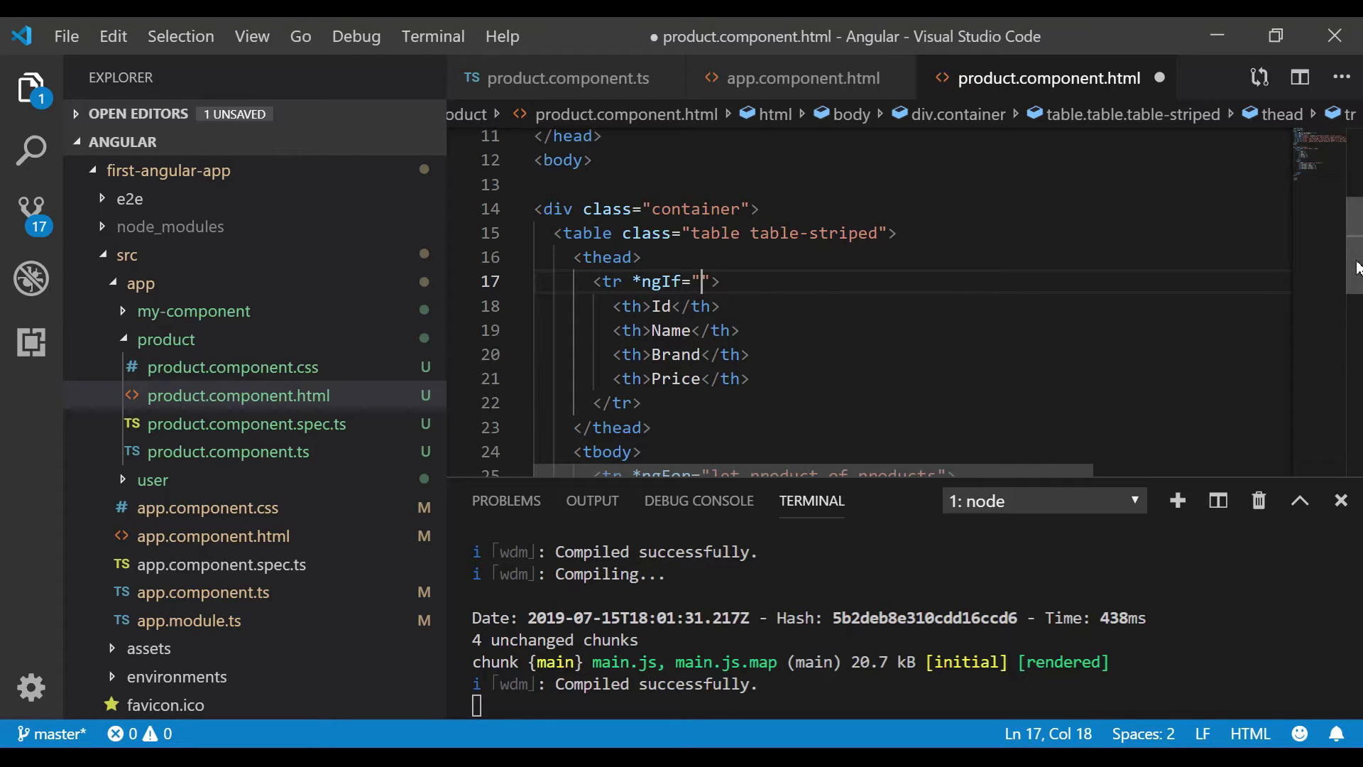
Confirm the products property name in the loop and the TypeScript component.
scroll("down", 3)
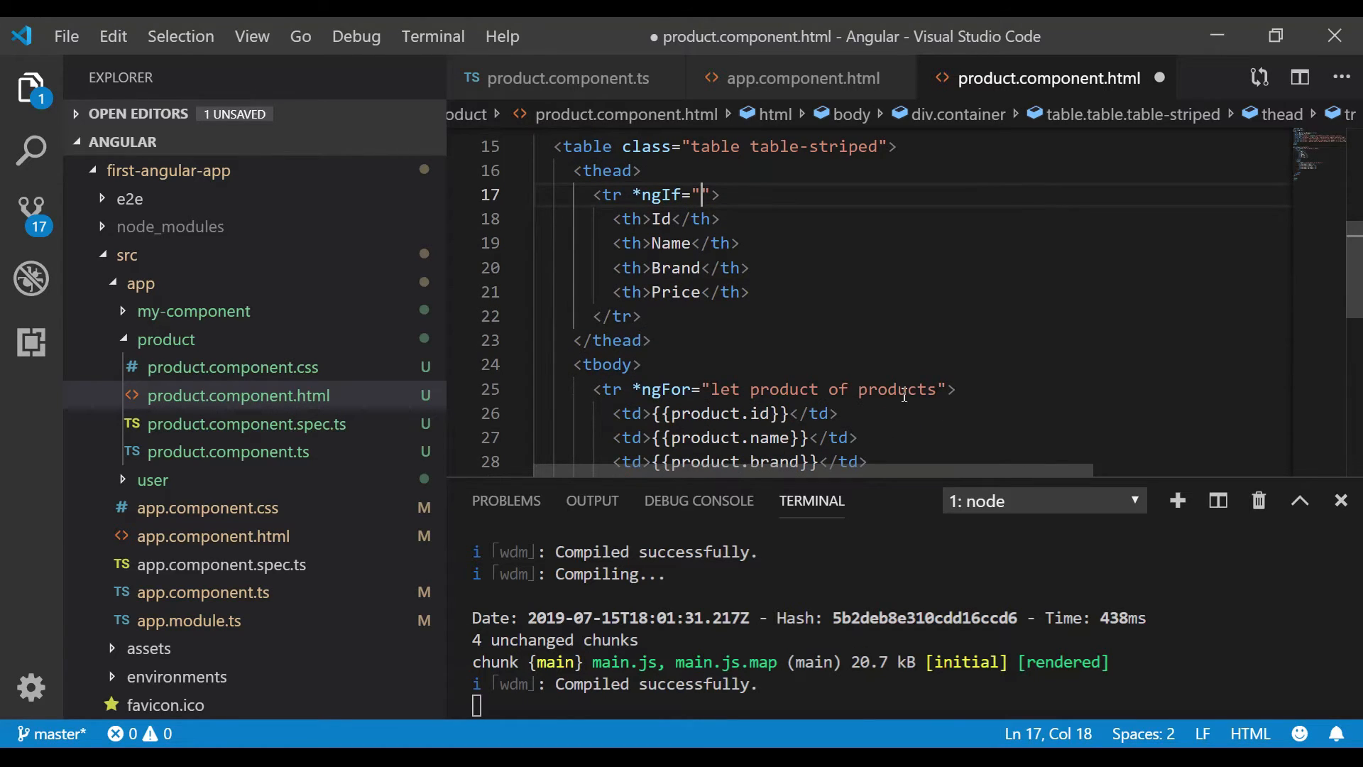
double_click(896, 389)
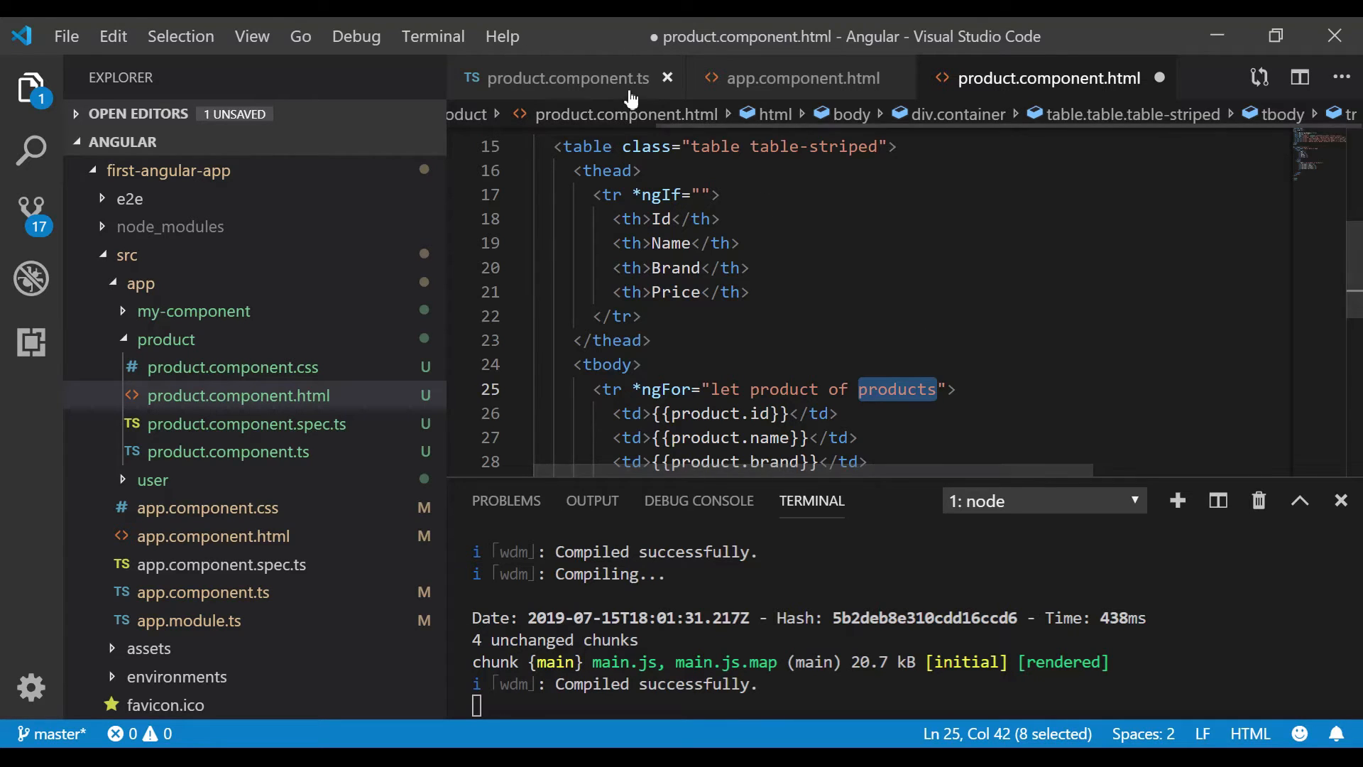
left_click(561, 77)
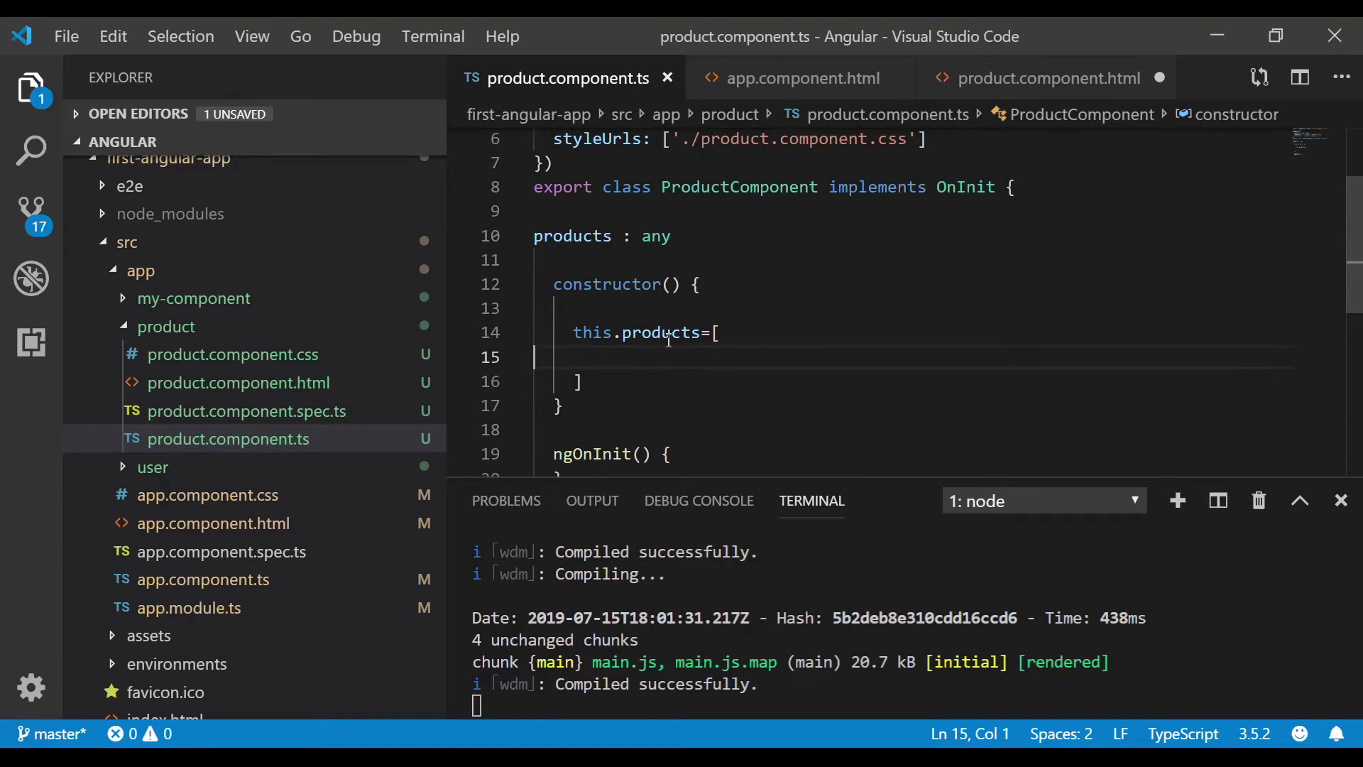
double_click(661, 333)
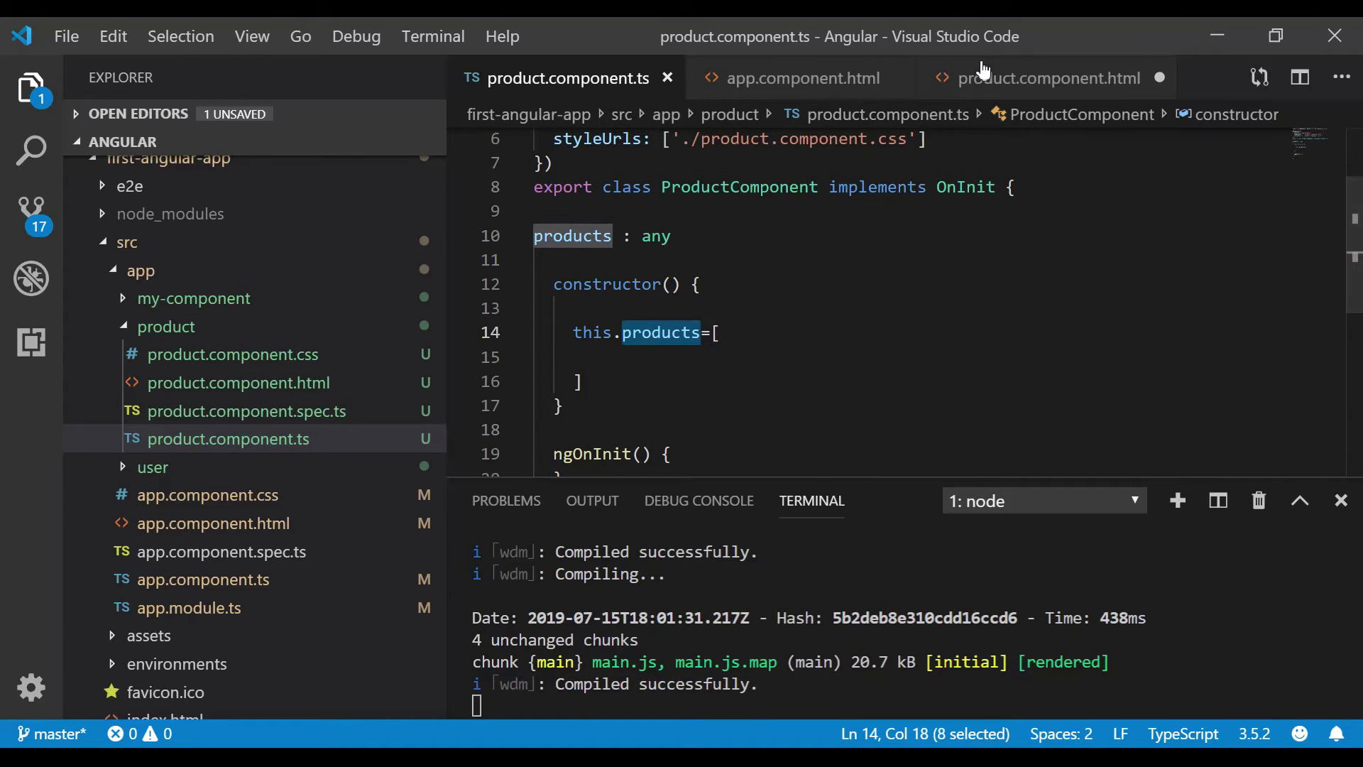
left_click(1048, 77)
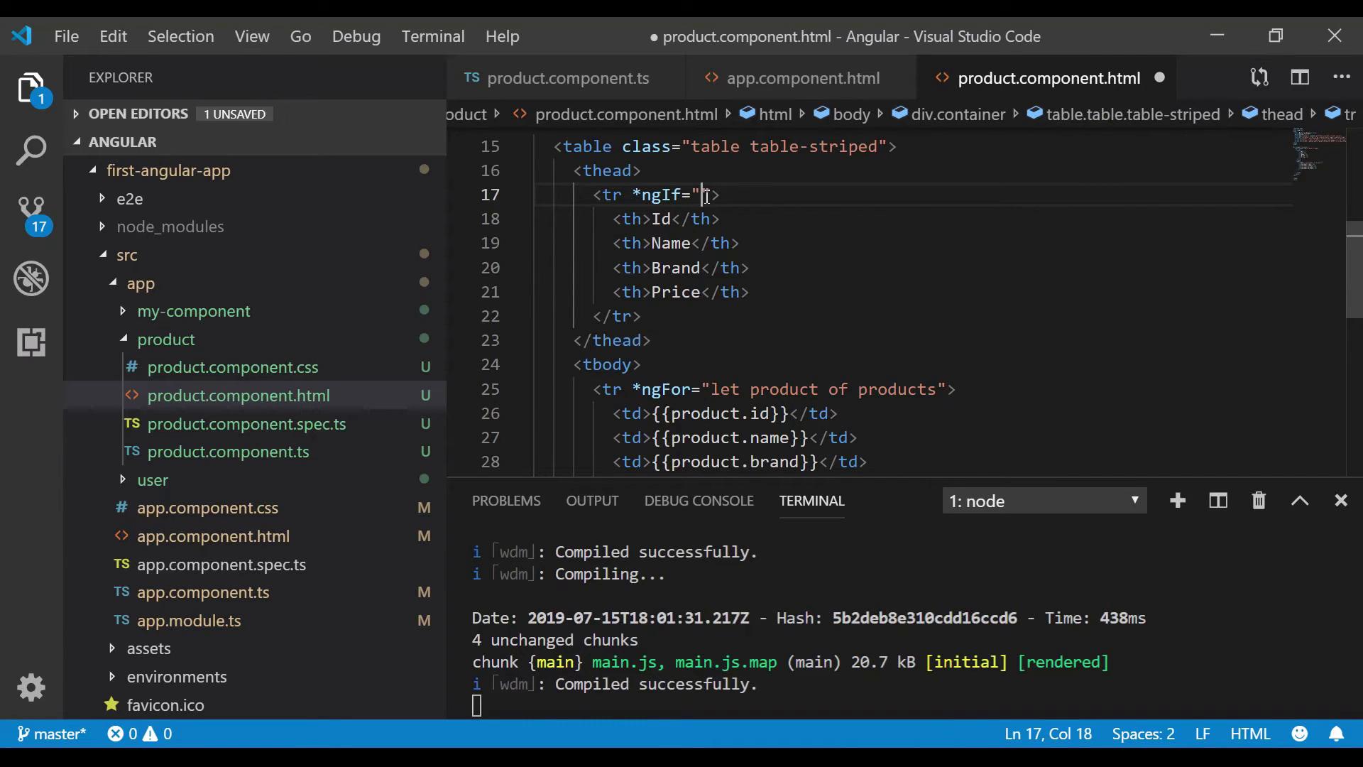
Complete the condition as products.length > 0 on the header row and save.
type("products")
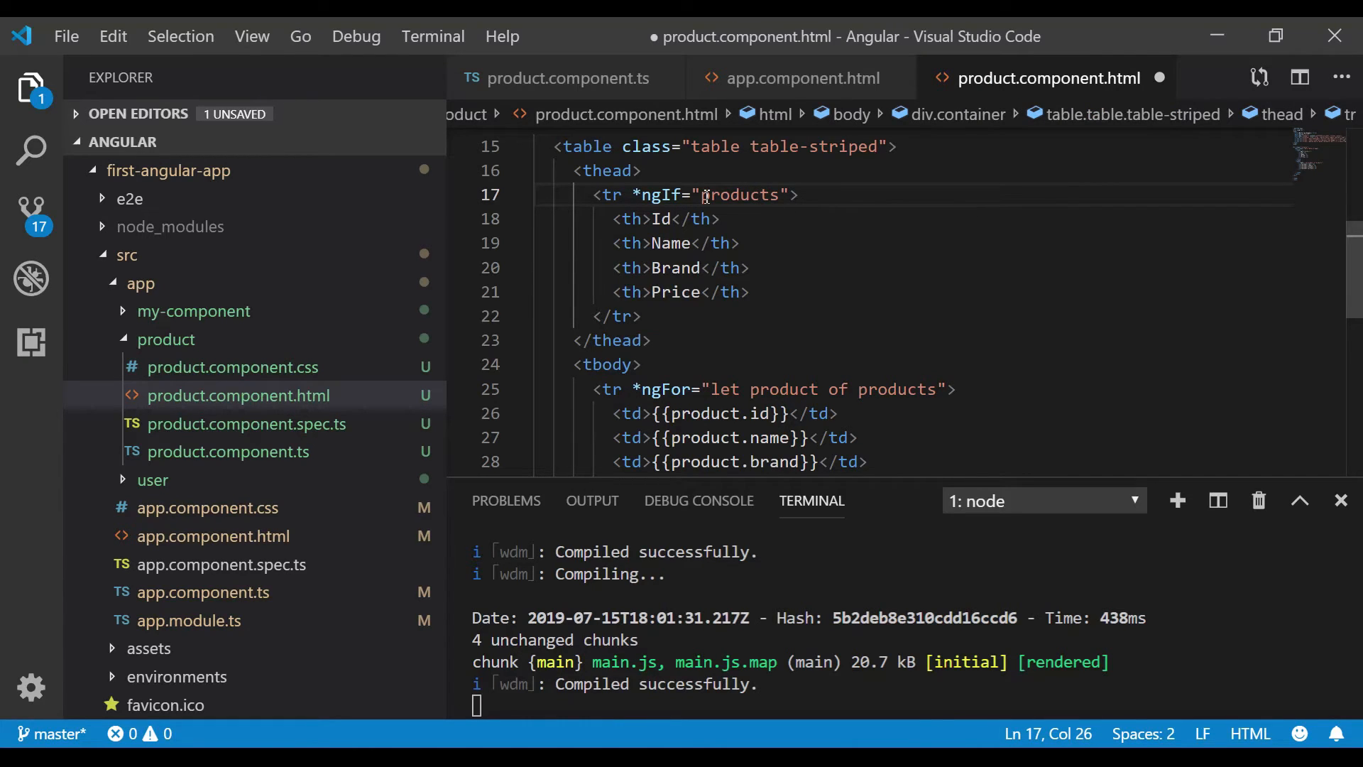
type(",lengt")
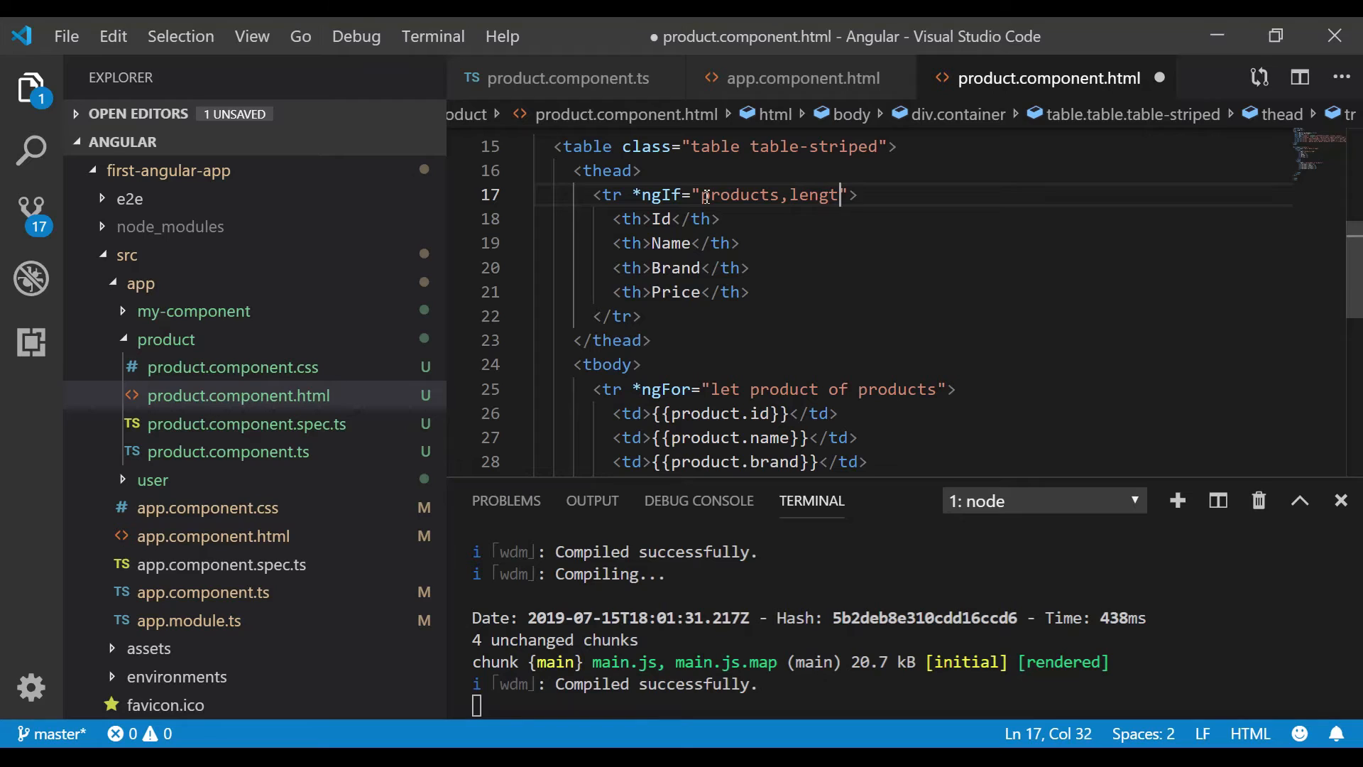
key("Backspace")
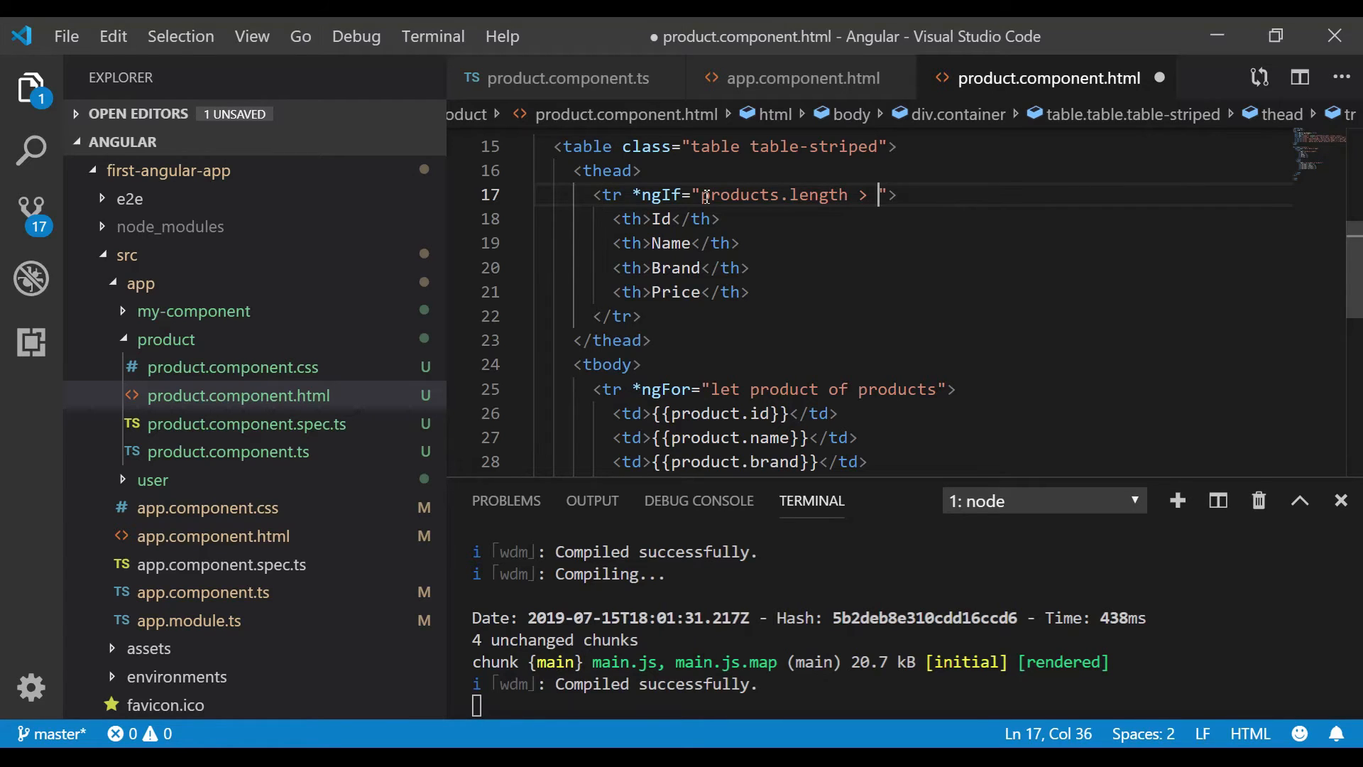
type("0")
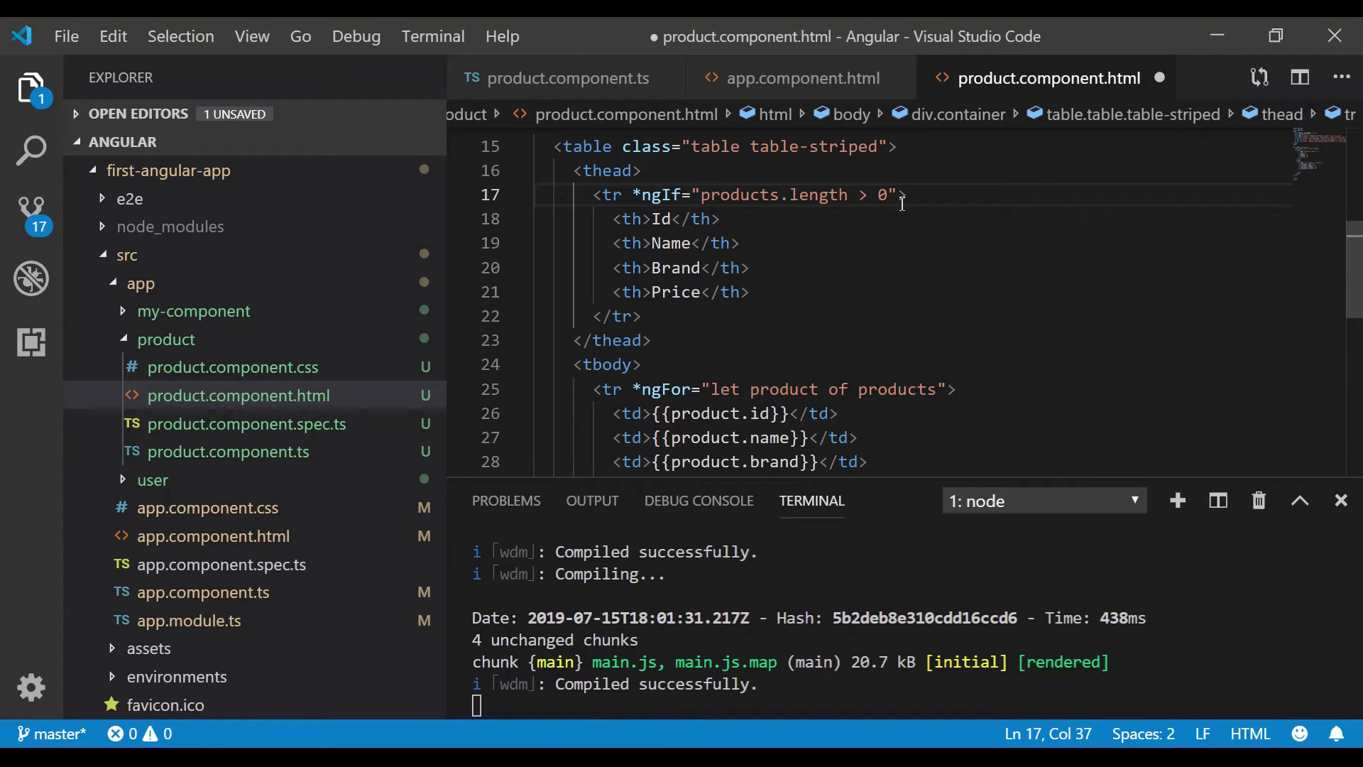
mouse_move(646, 383)
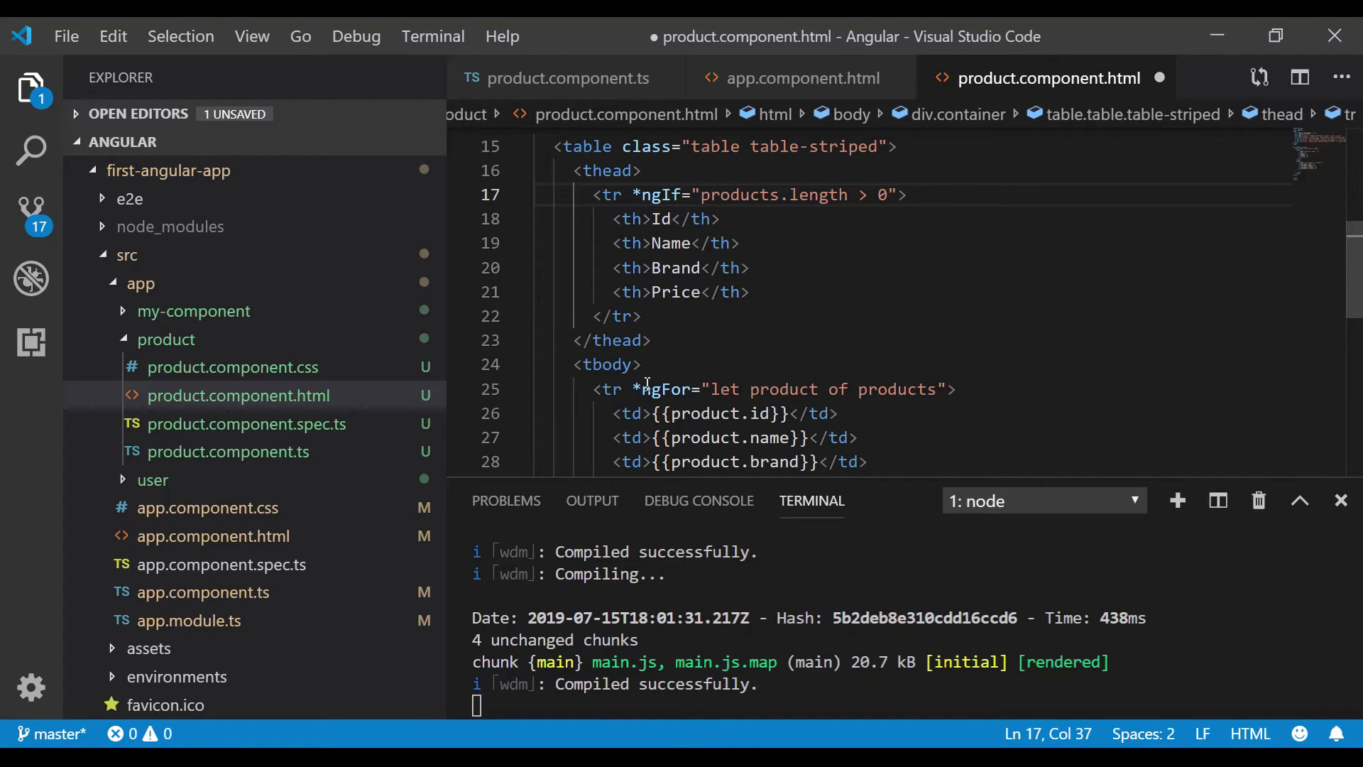
double_click(665, 388)
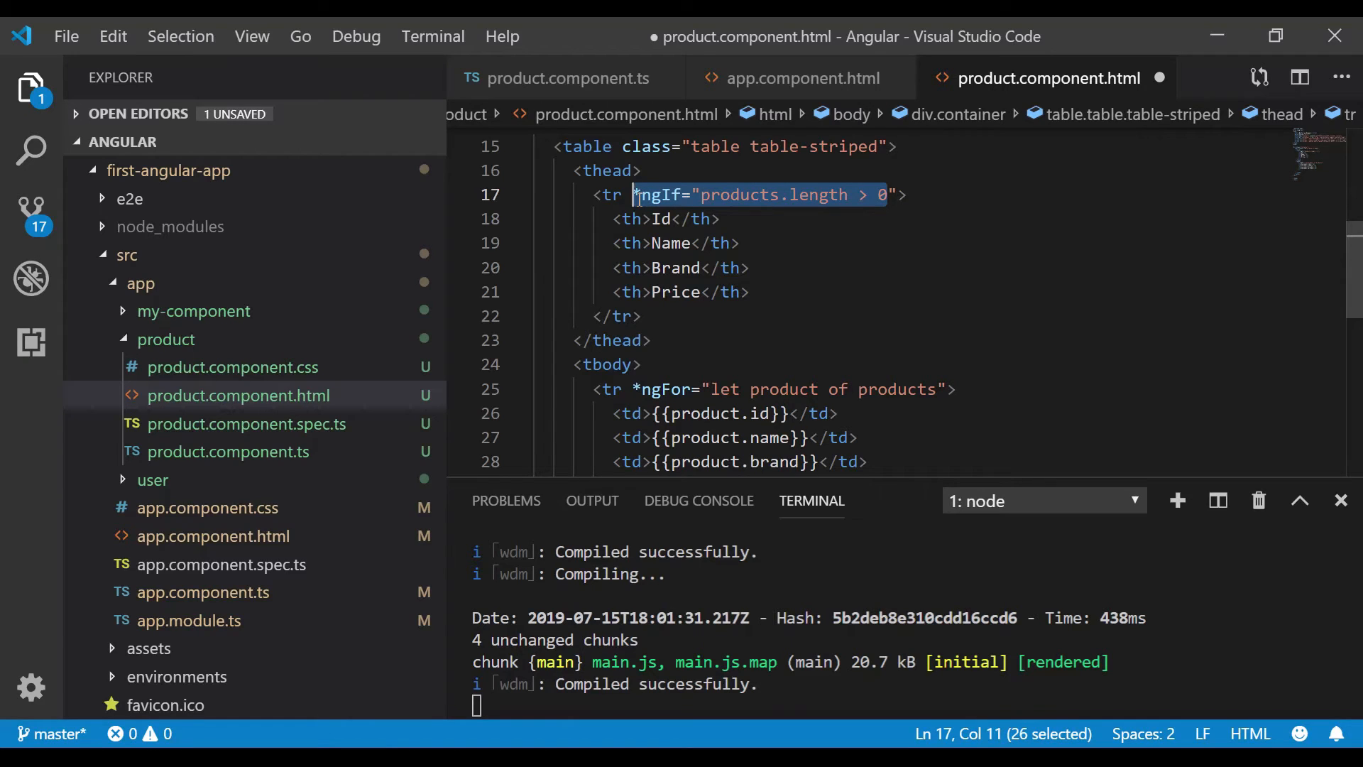
left_click(751, 292)
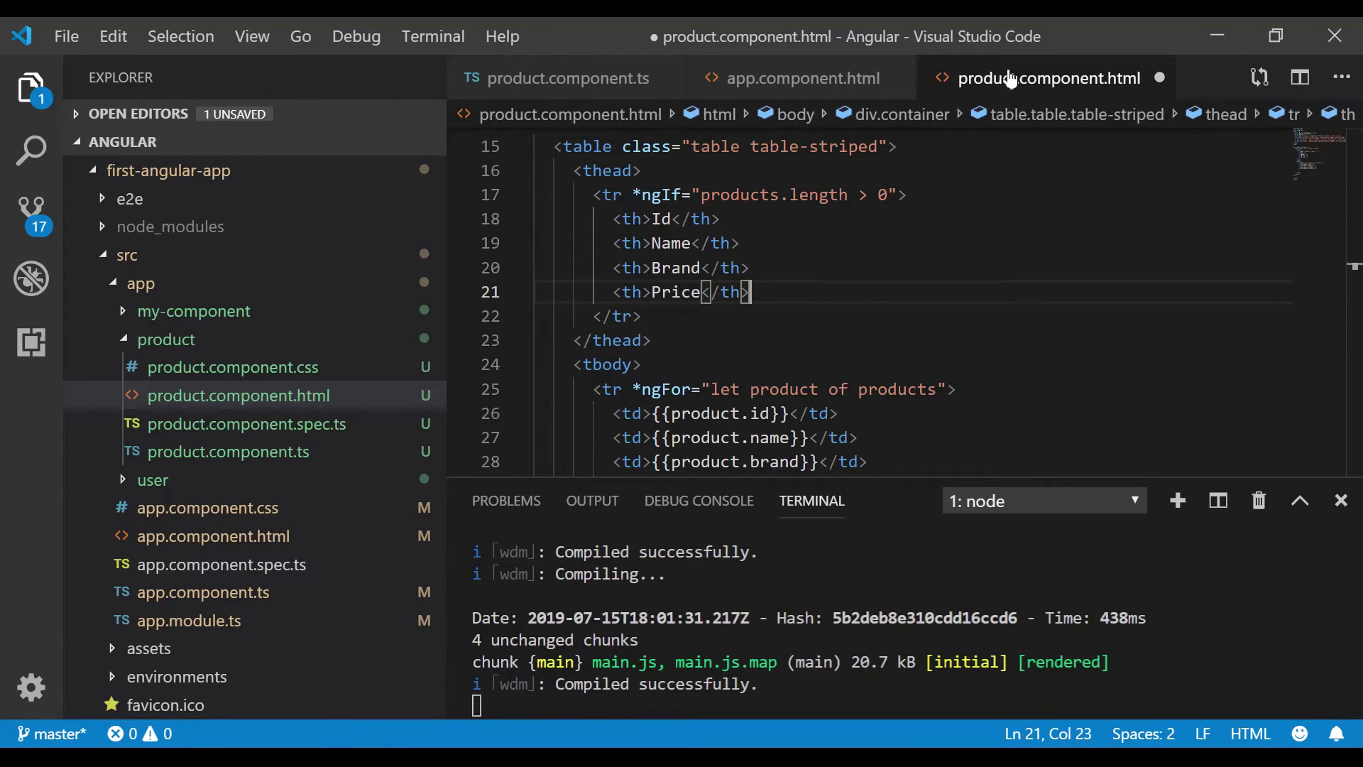
key("ctrl+s")
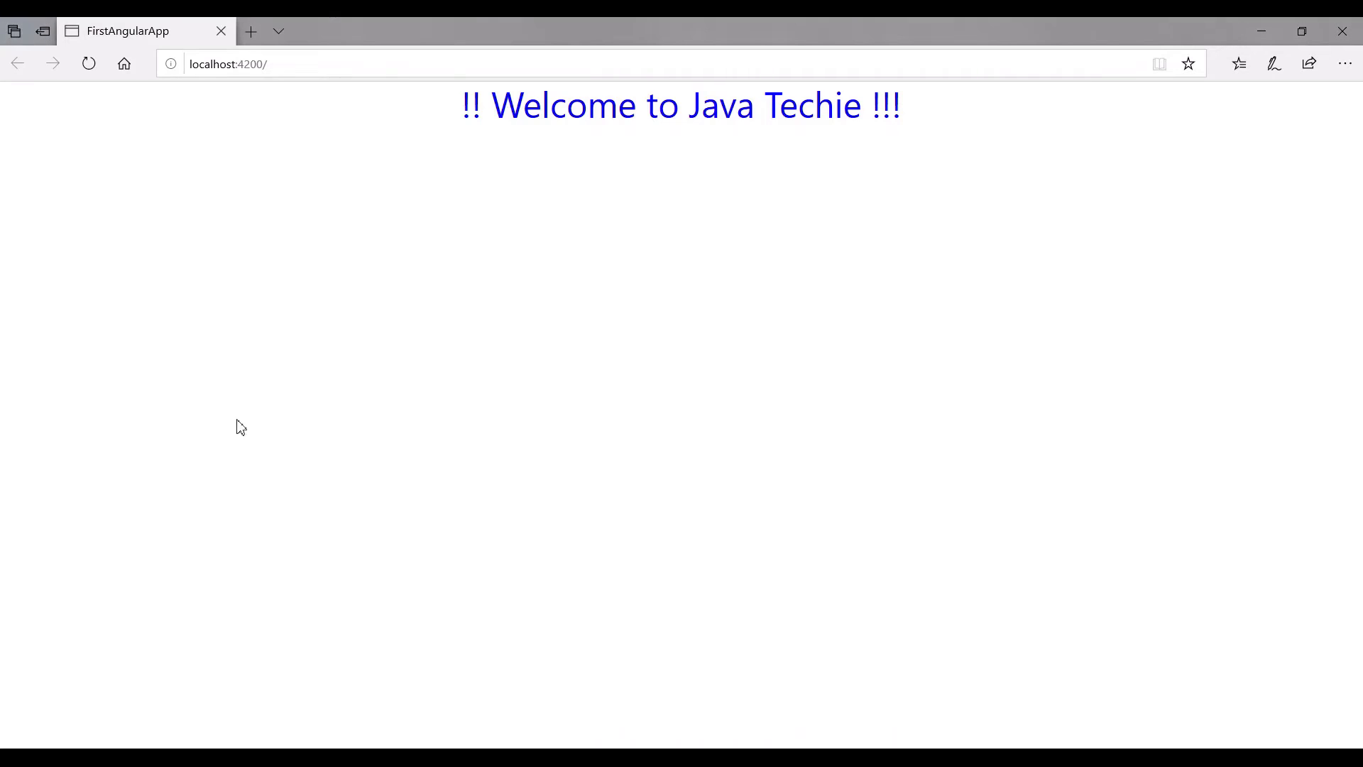
mouse_move(556, 214)
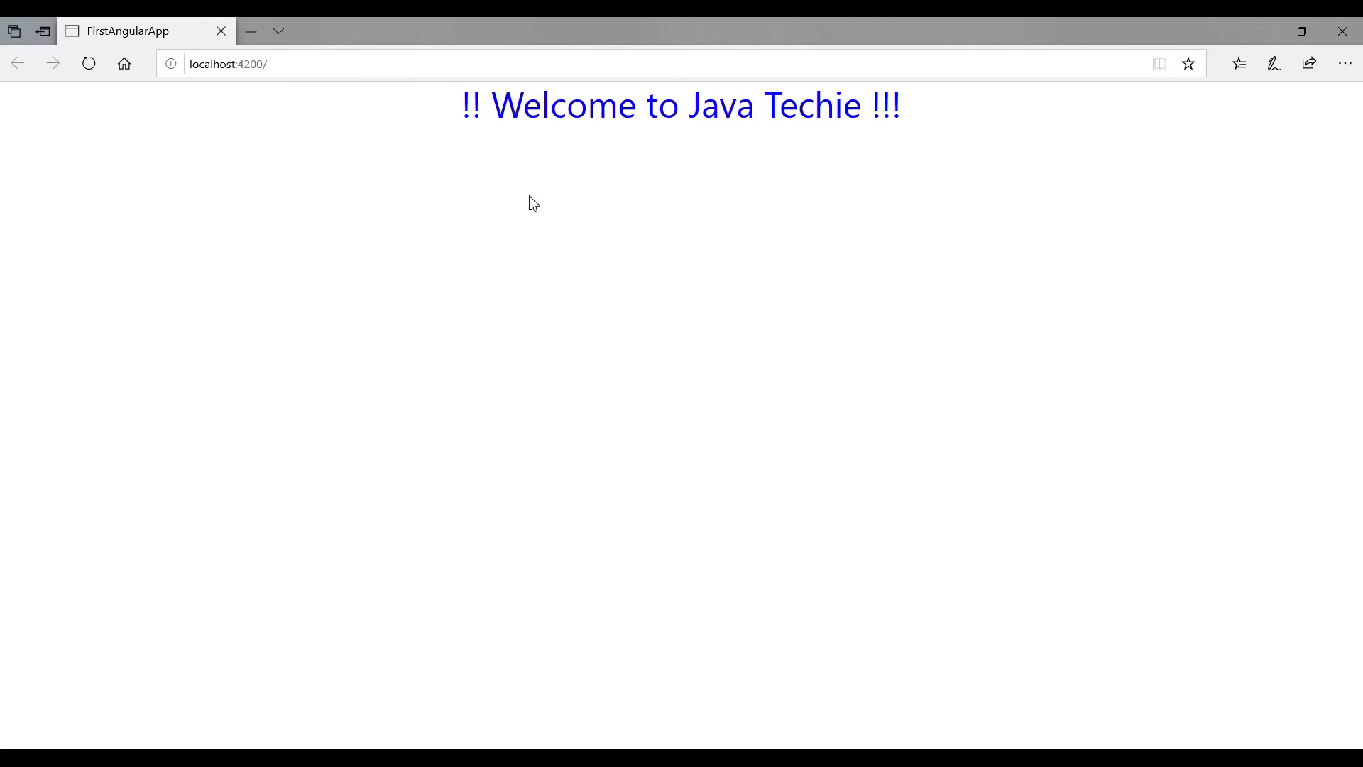
mouse_move(432, 560)
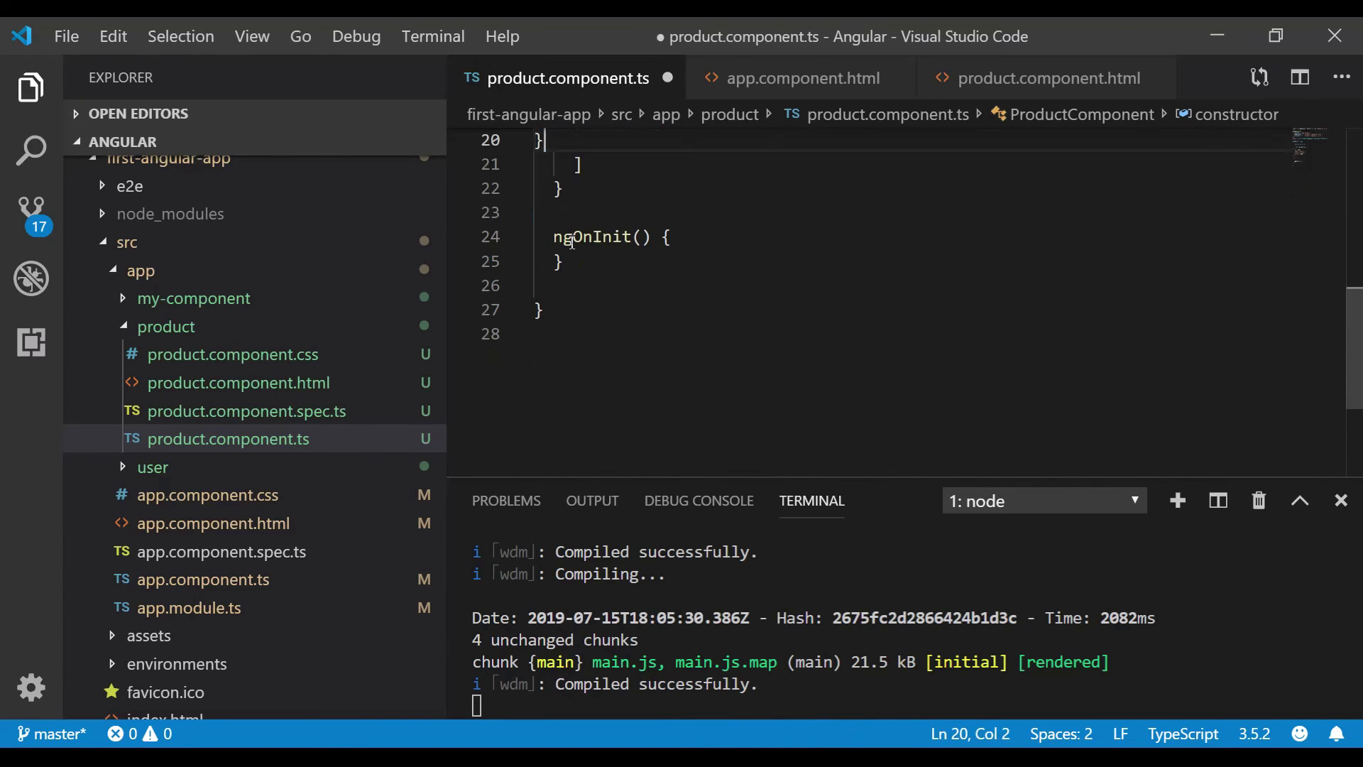
Save with the sample watch product, then delete it and save the empty products list.
key("ctrl+s")
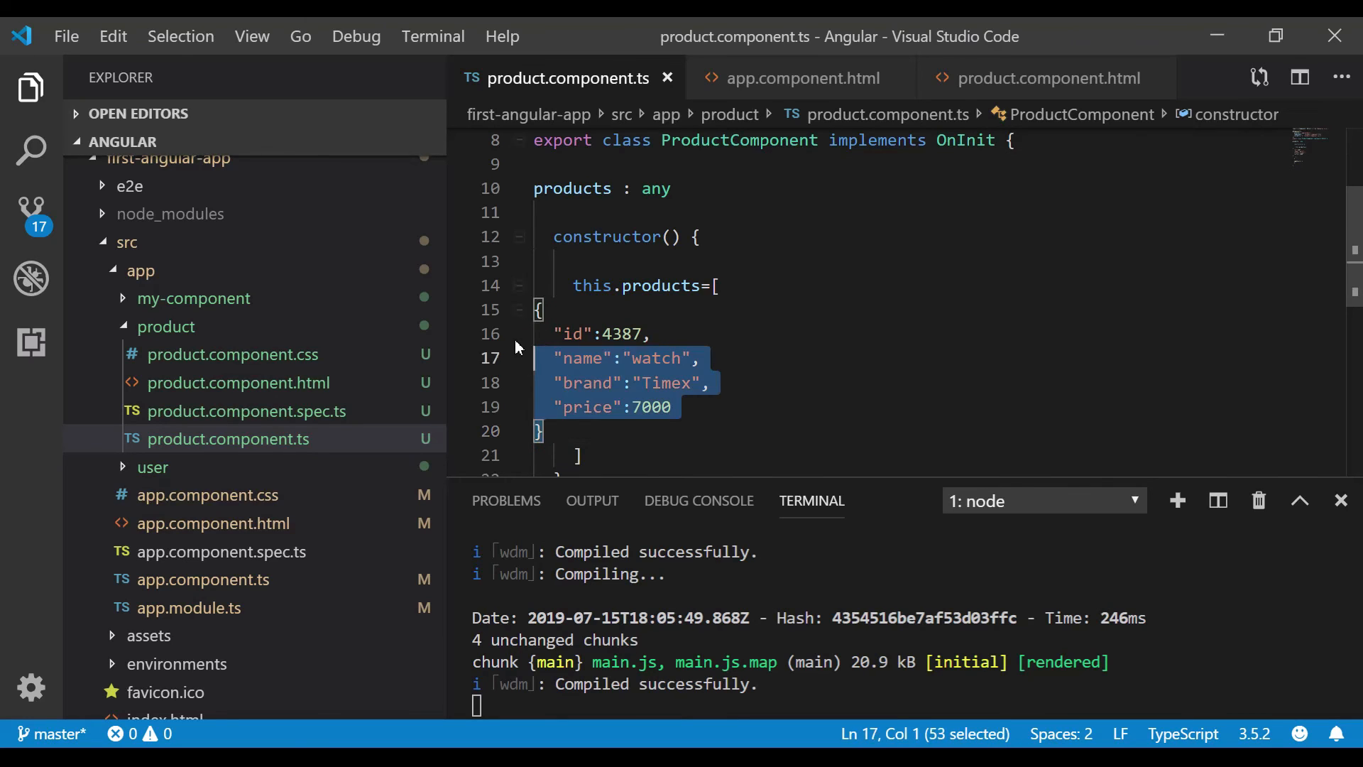
key("Delete")
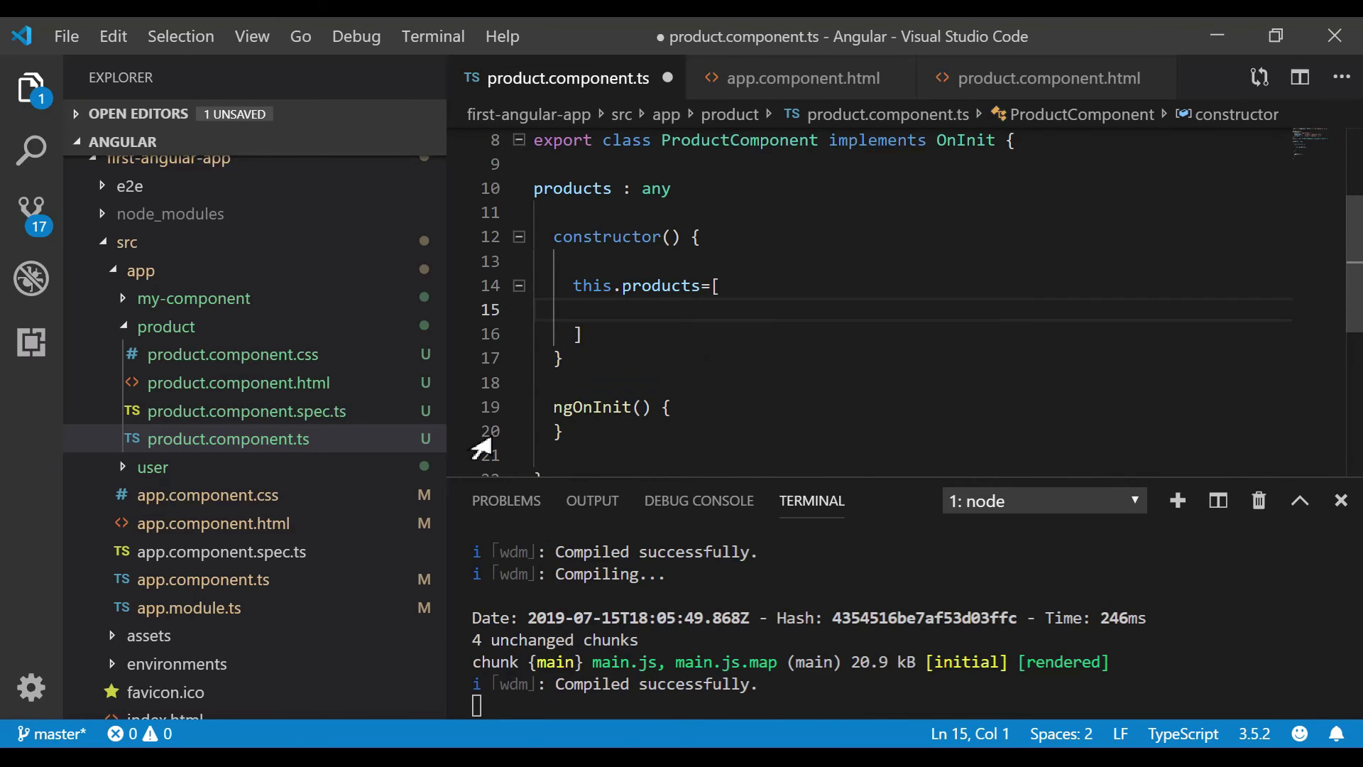
key("ctrl+s")
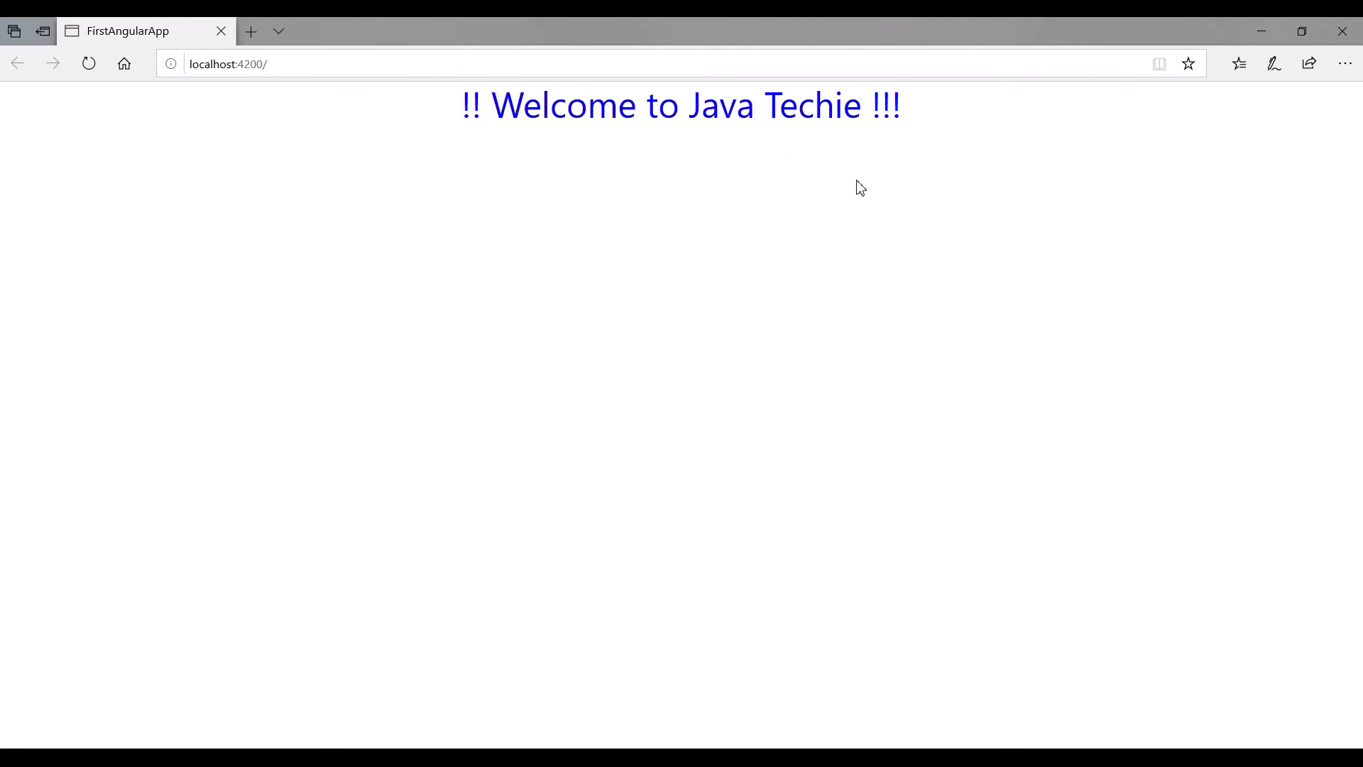
mouse_move(726, 193)
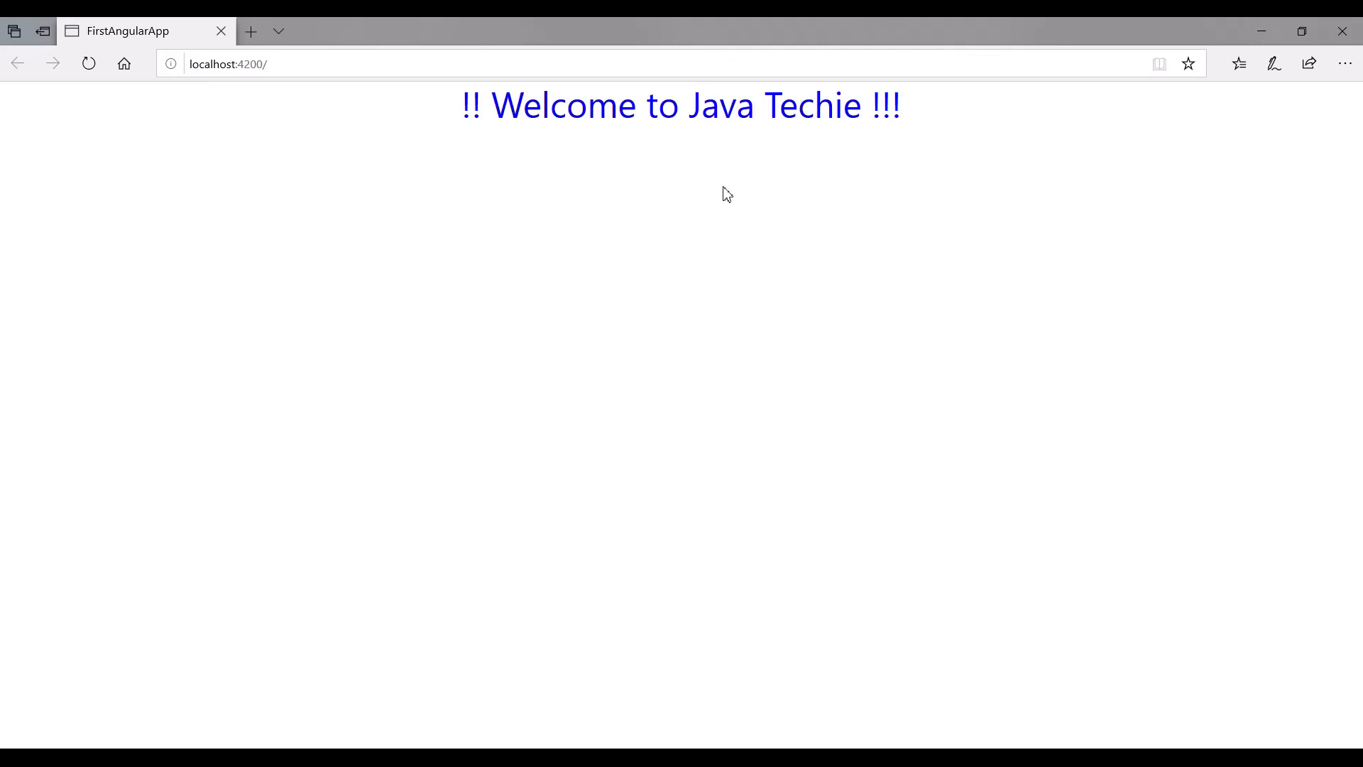
mouse_move(944, 187)
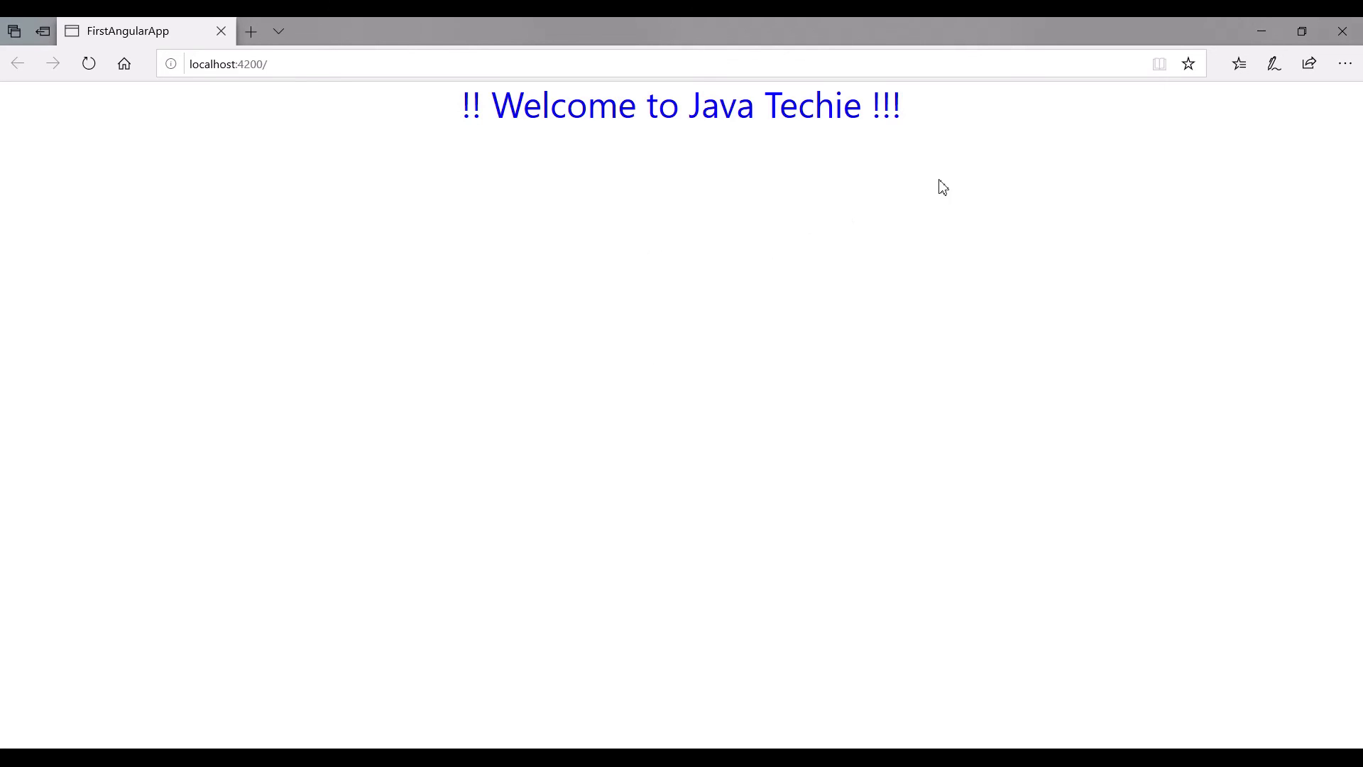